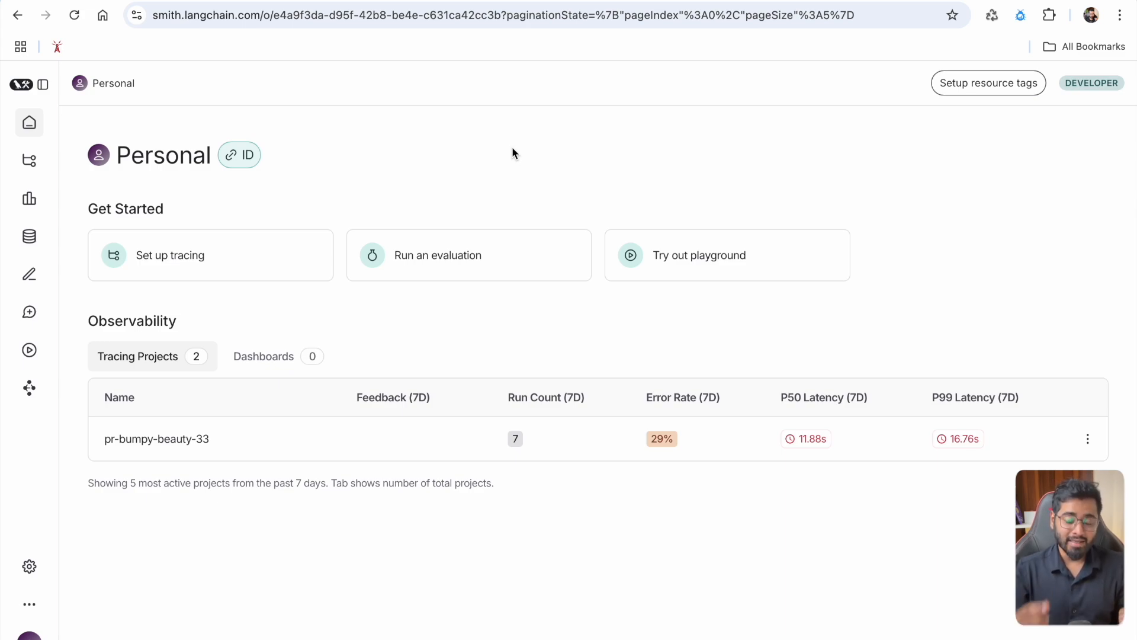
pyautogui.moveTo(339, 221)
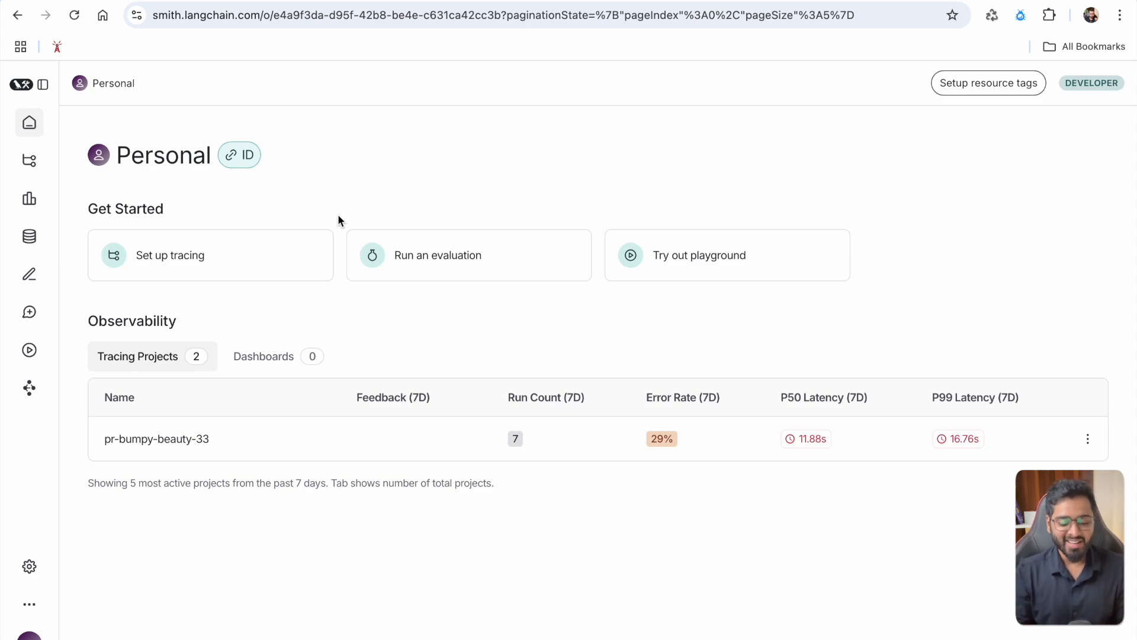
pyautogui.moveTo(29, 160)
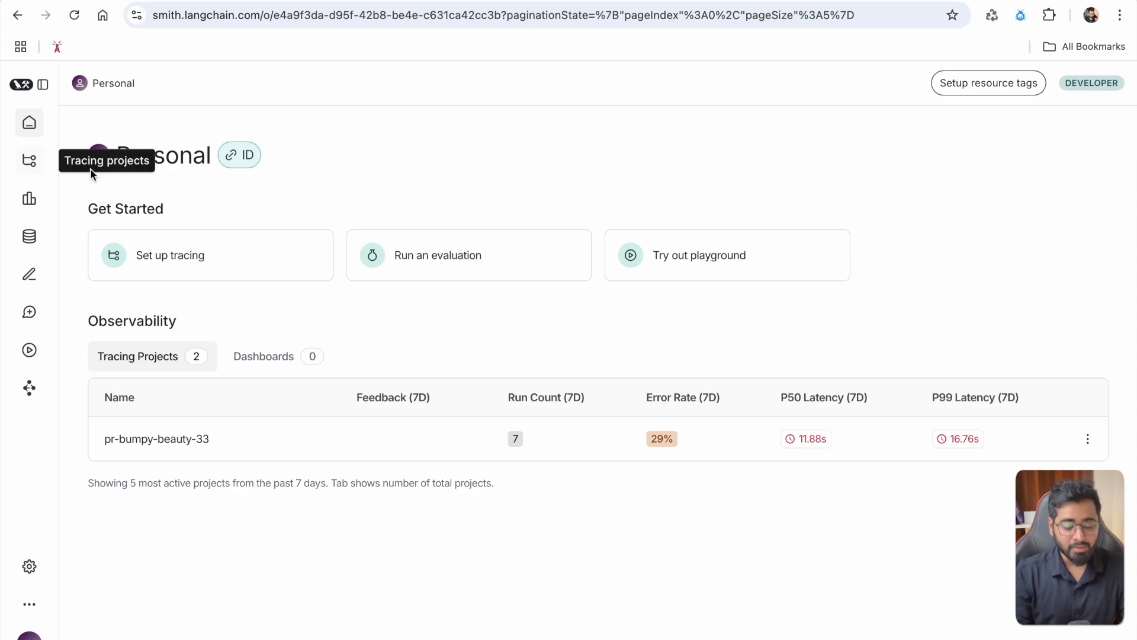
pyautogui.moveTo(166, 20)
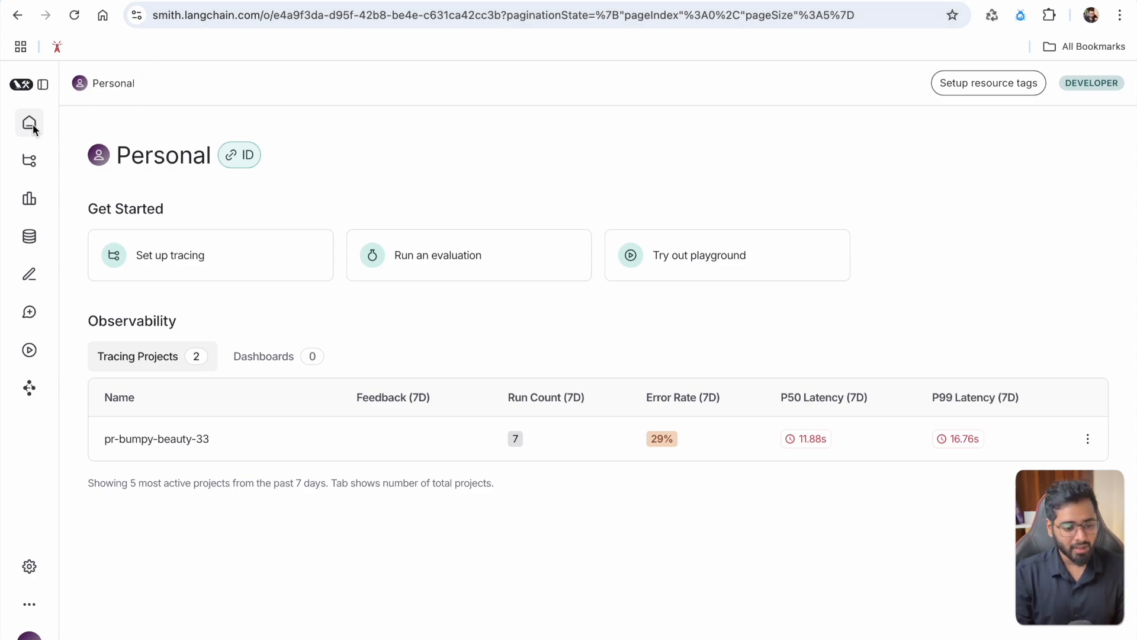
# Generate a new LangSmith API key on the New Project setup page for pr-elderly-excuse-27.
pyautogui.click(28, 159)
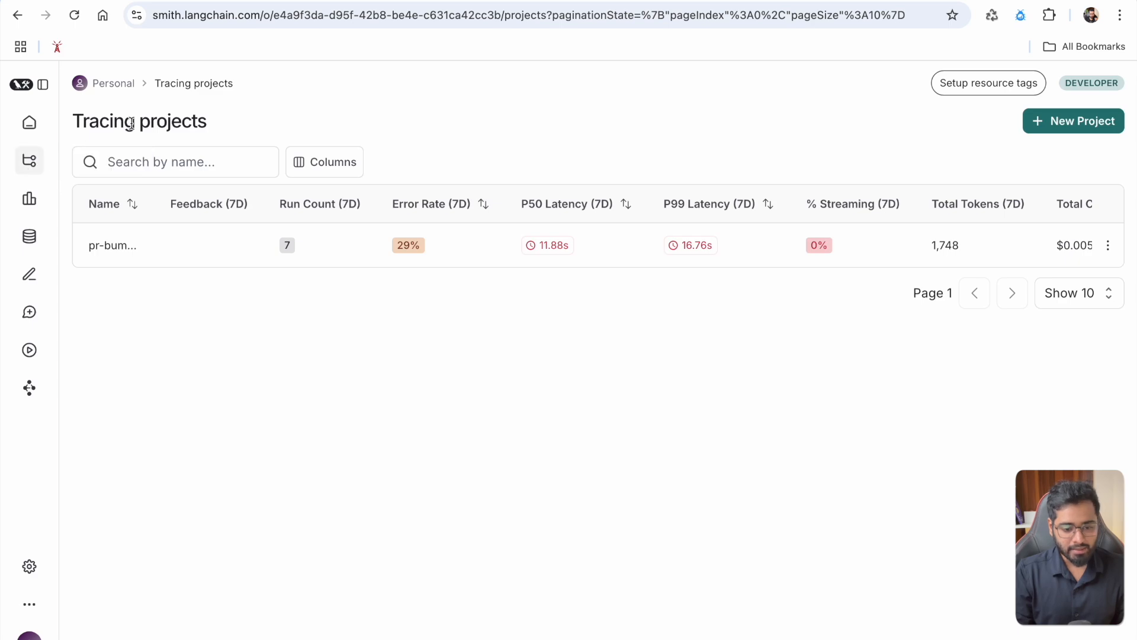
pyautogui.click(1073, 121)
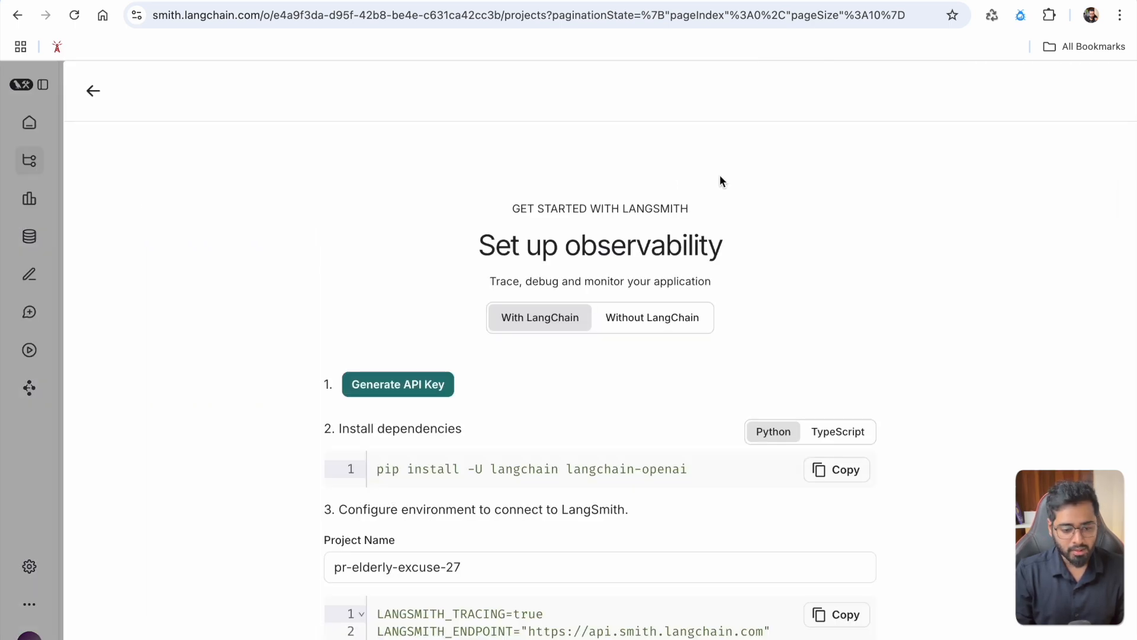
pyautogui.scroll(3)
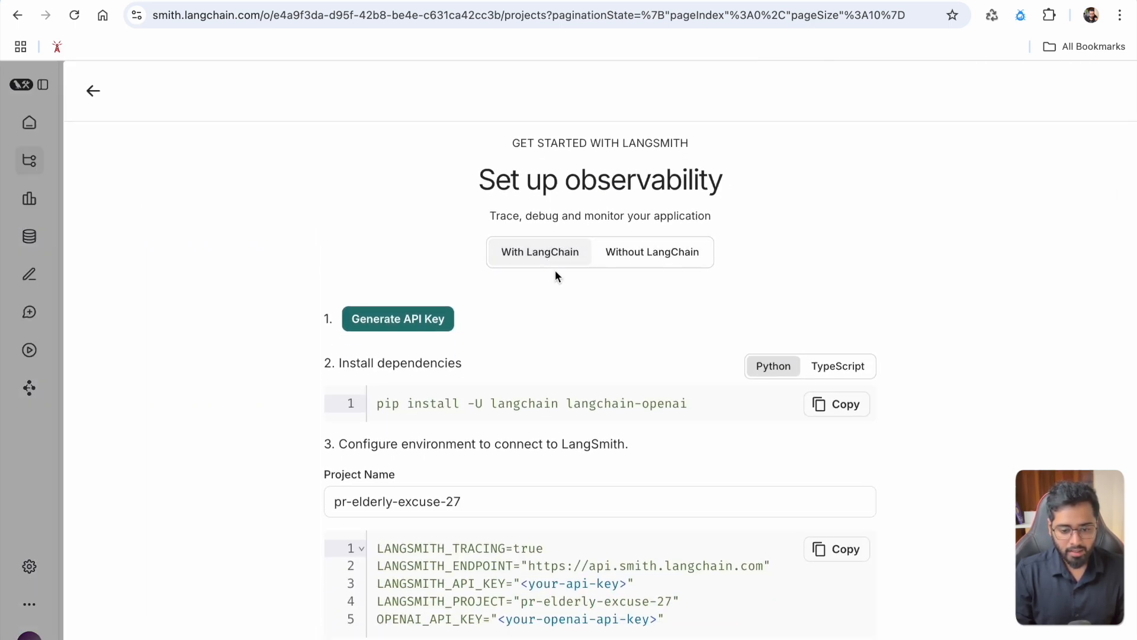
pyautogui.scroll(-3)
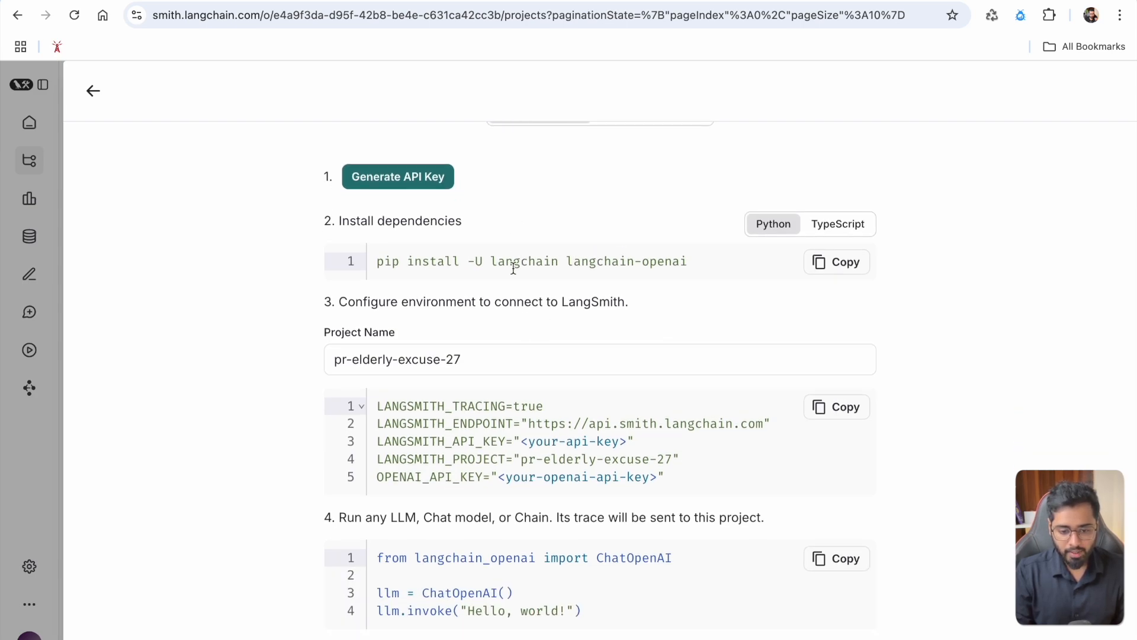
pyautogui.click(398, 176)
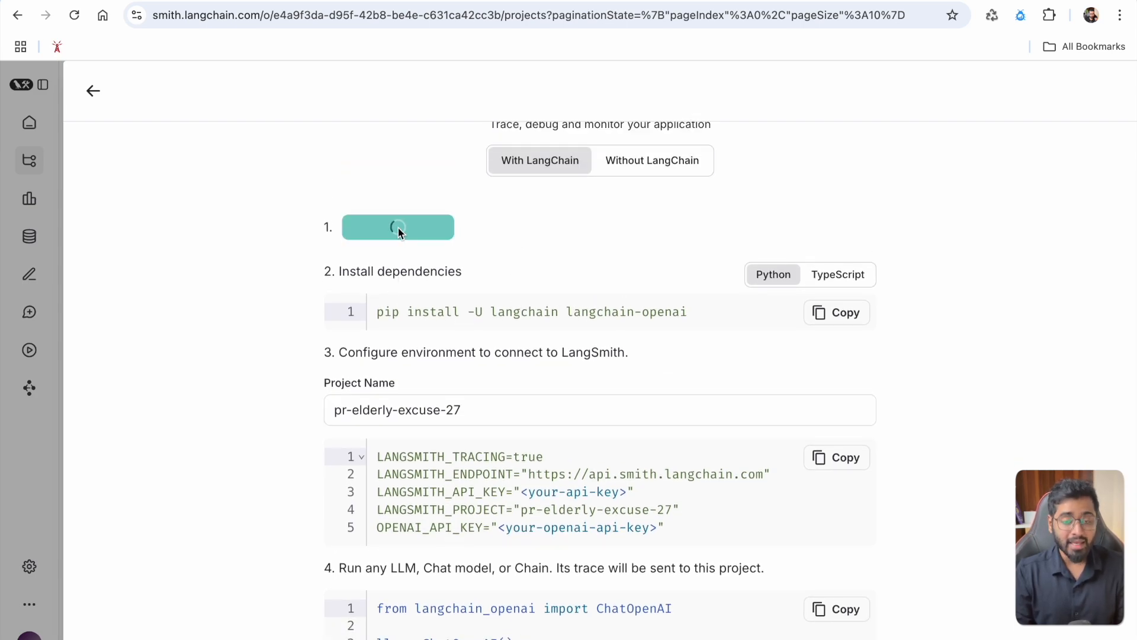
pyautogui.click(398, 227)
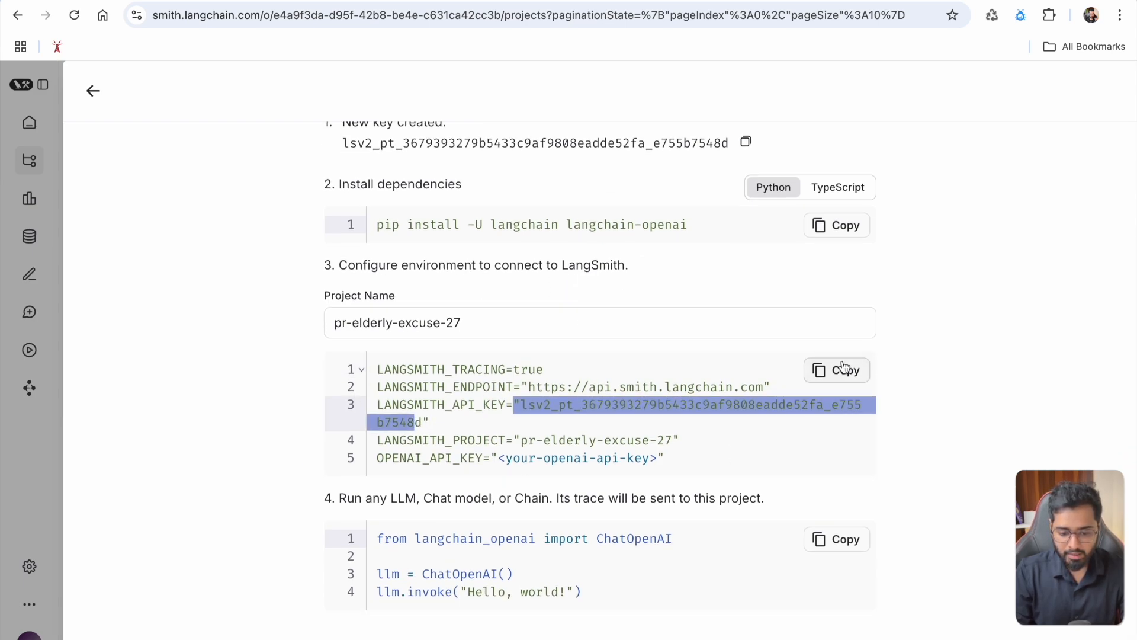
# Paste the LangSmith variables into .env, remove the OPENAI_API_KEY placeholder line, and save.
pyautogui.click(836, 370)
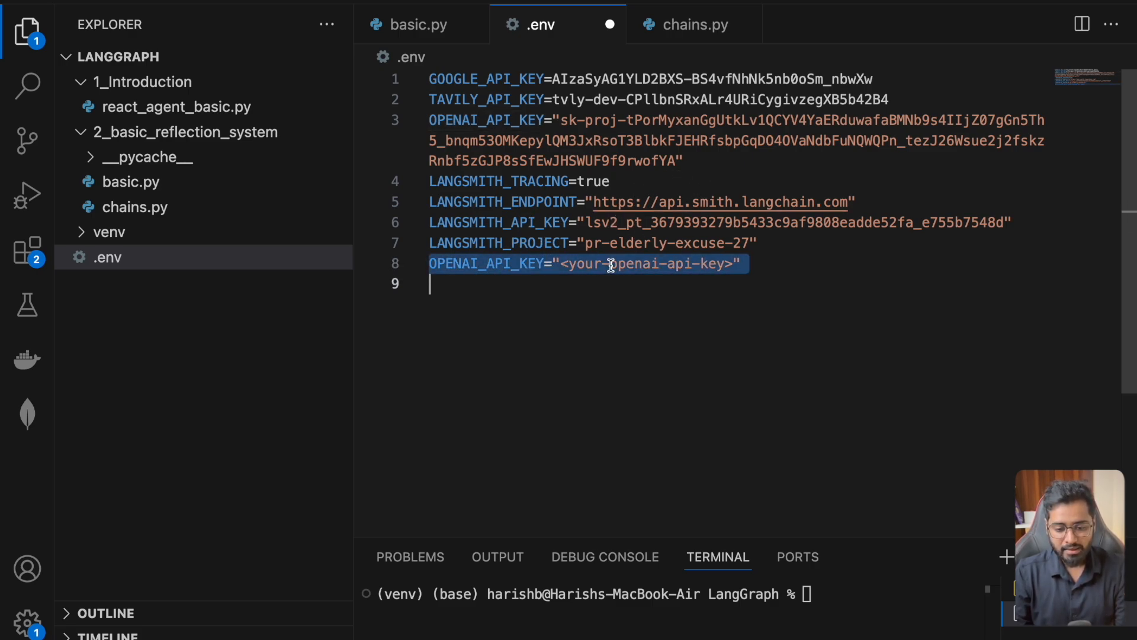
pyautogui.press('Backspace')
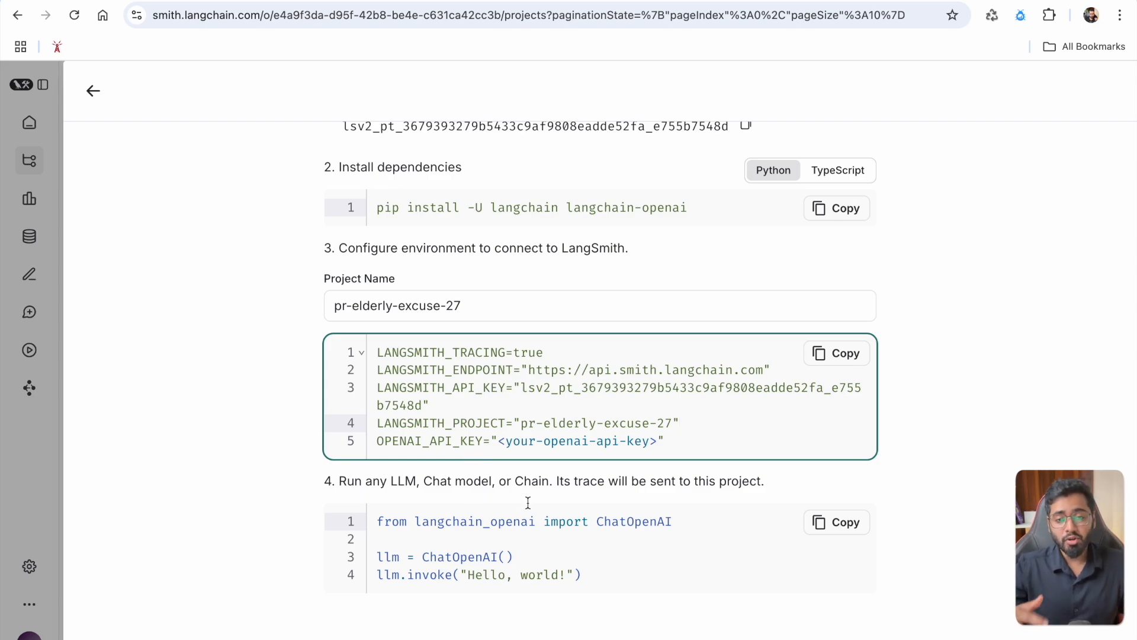
pyautogui.click(677, 423)
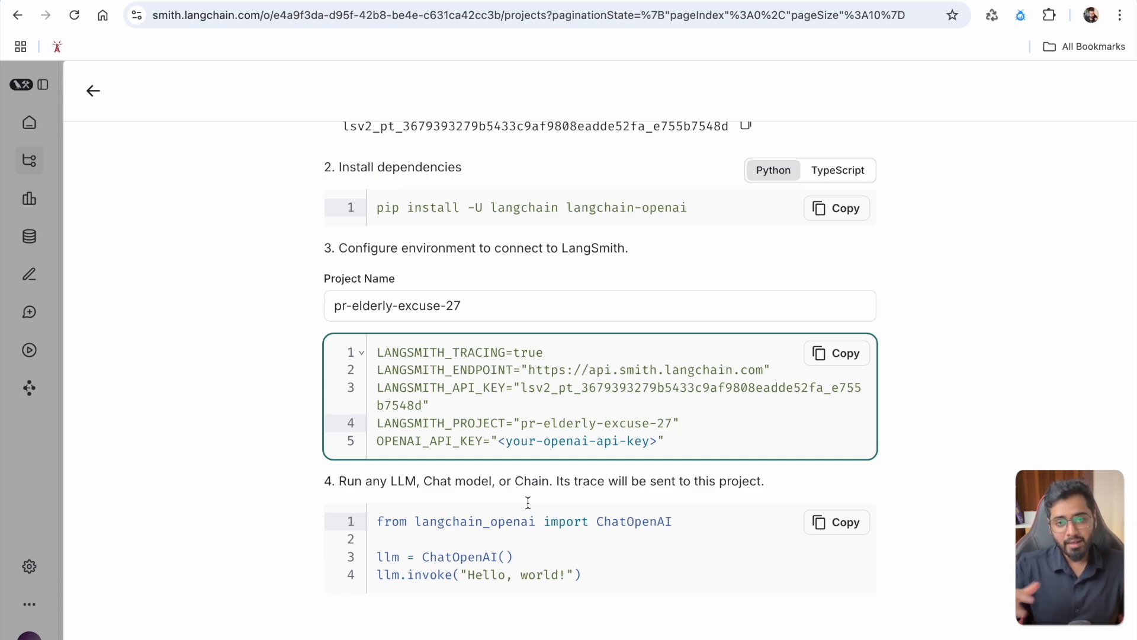
pyautogui.click(677, 423)
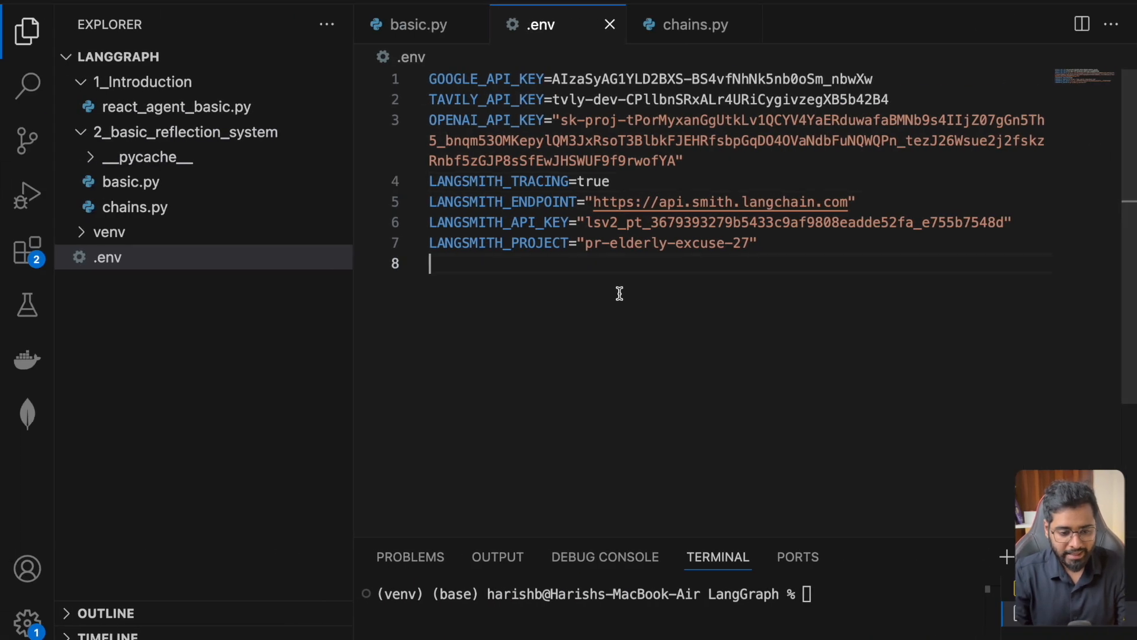
# View the basic.py reflection graph code that loads the environment settings.
pyautogui.click(418, 24)
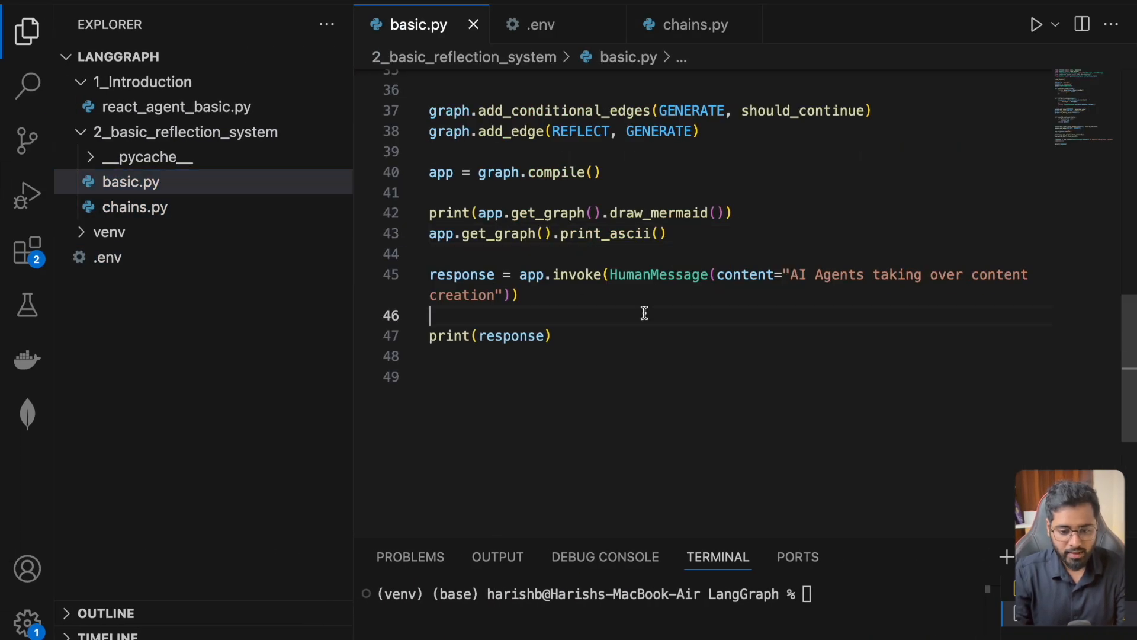
pyautogui.scroll(3)
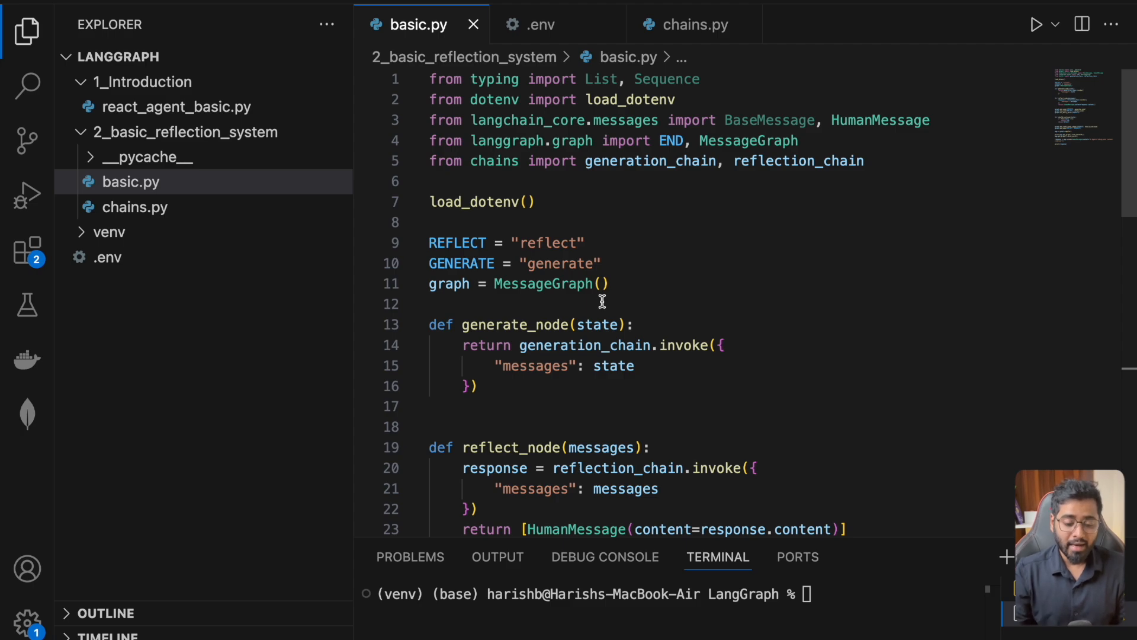
pyautogui.scroll(-3)
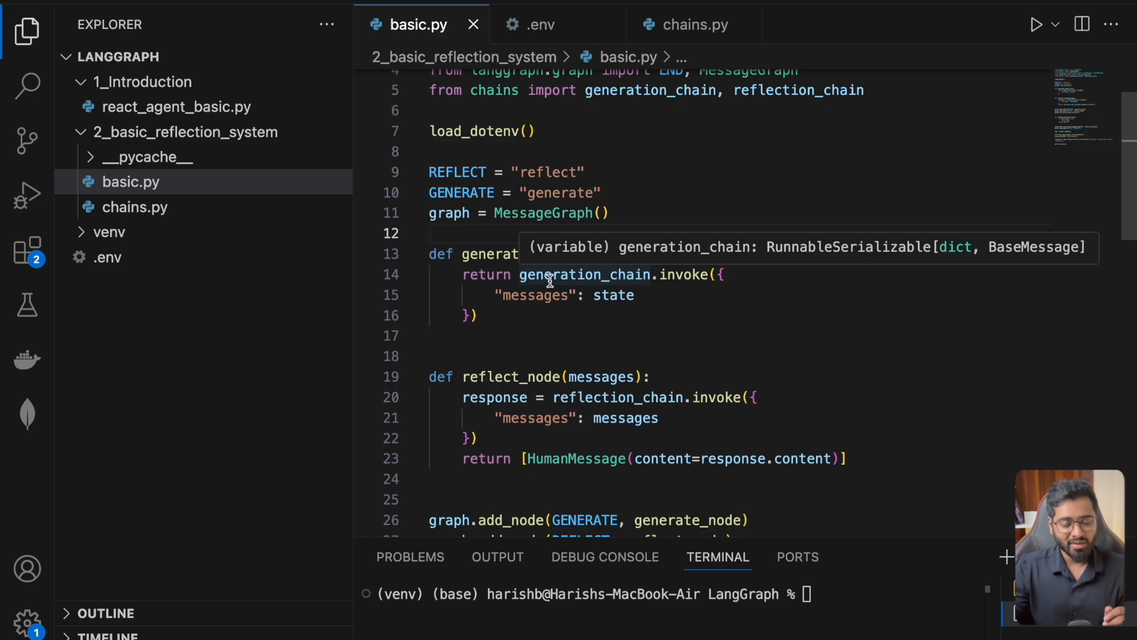
pyautogui.moveTo(548, 358)
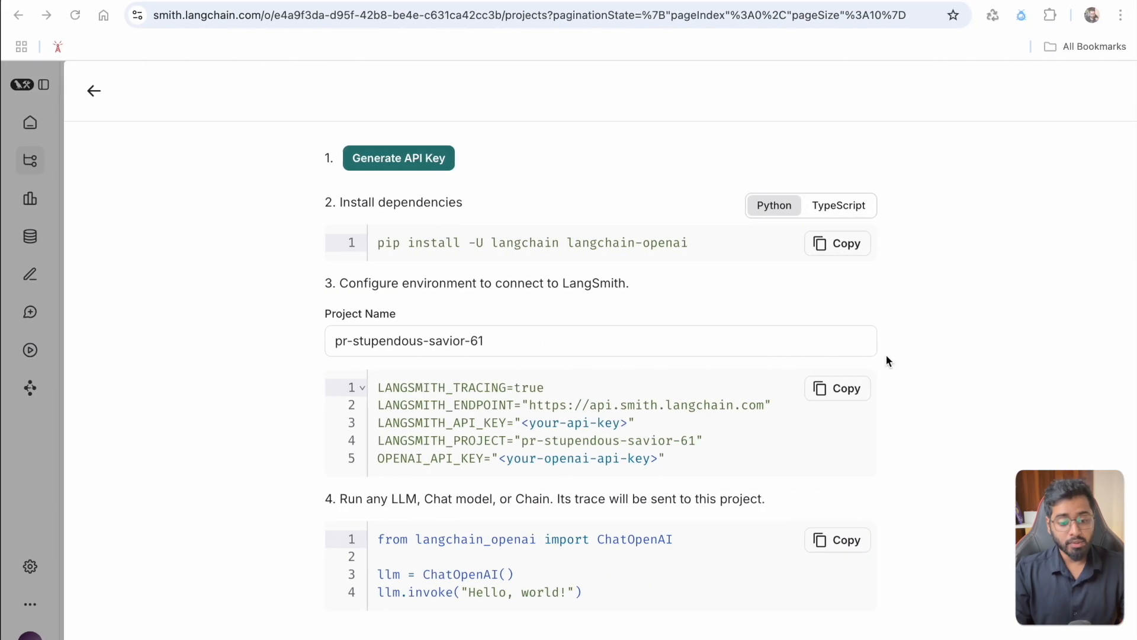
# Run basic.py, printing the start, generate, reflect and end graph diagram in the terminal.
pyautogui.click(94, 90)
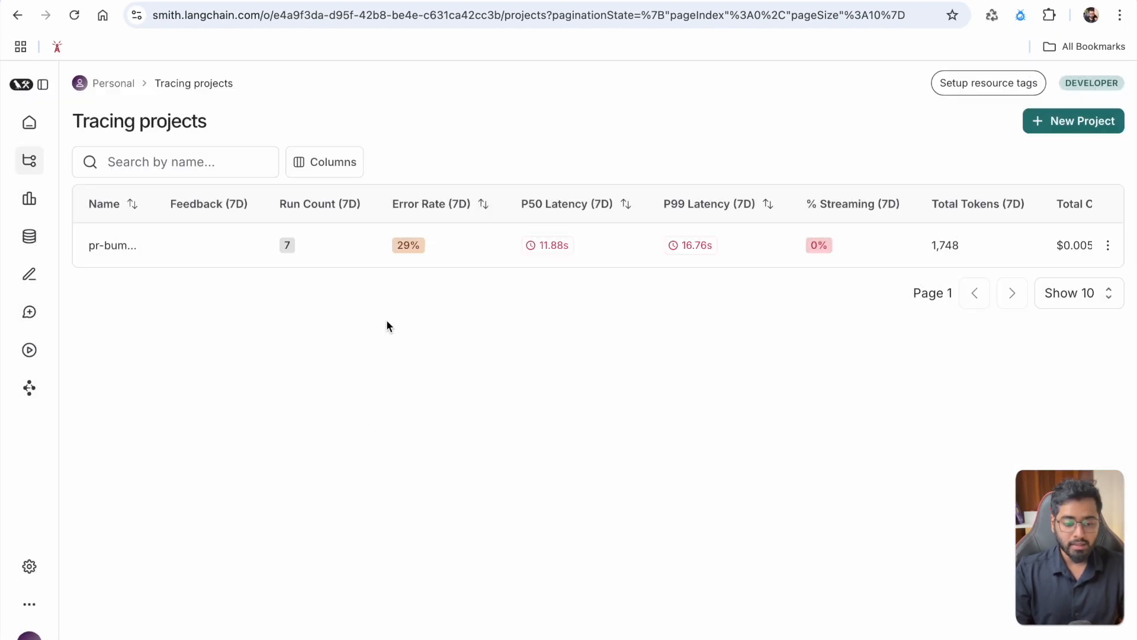
pyautogui.moveTo(482, 379)
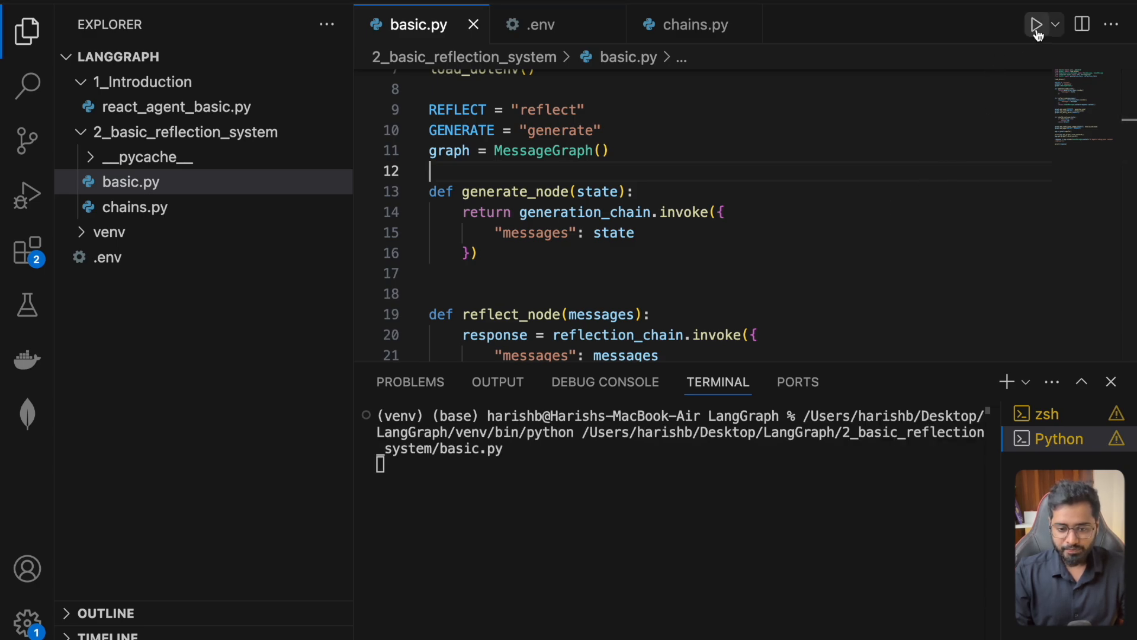
pyautogui.click(1036, 24)
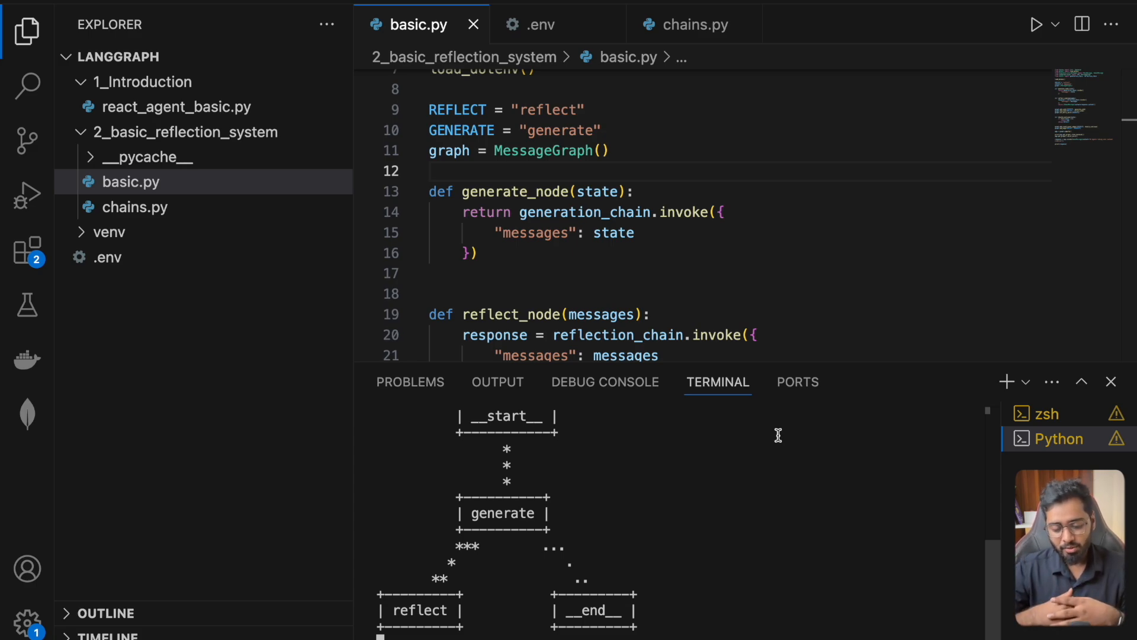
pyautogui.moveTo(867, 363)
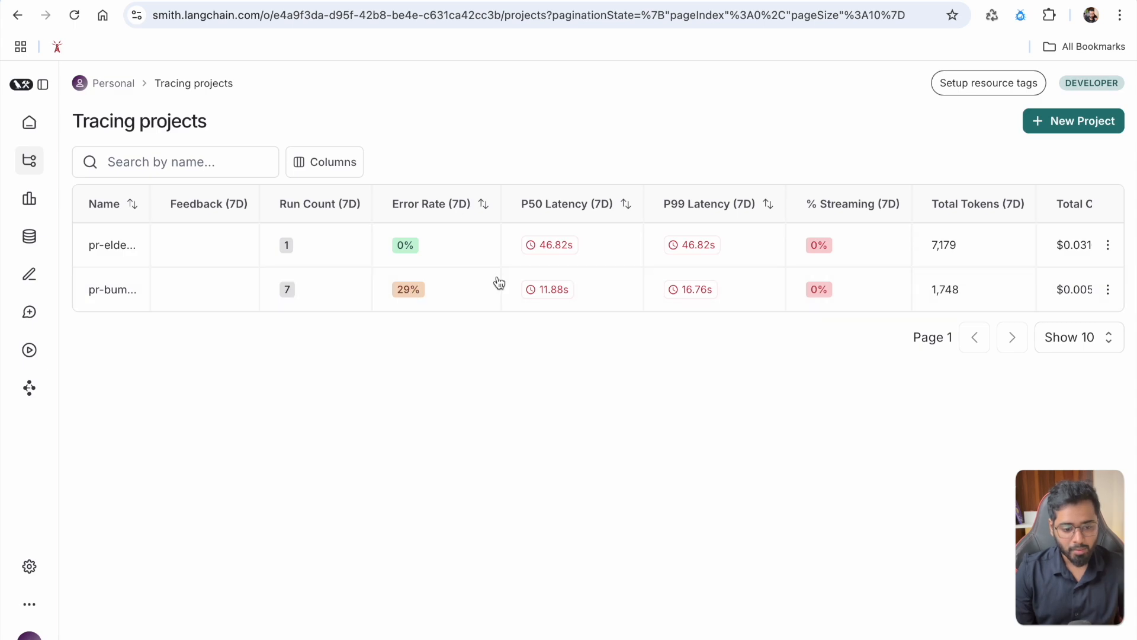
pyautogui.moveTo(113, 245)
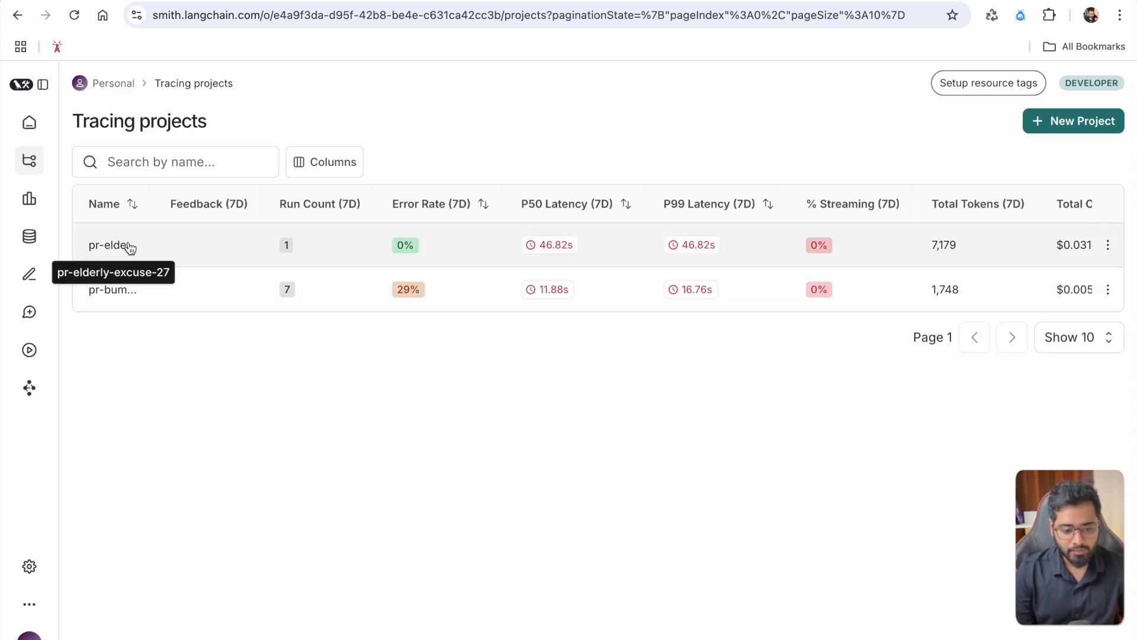
# Review the tracing projects list showing pr-elderly-excuse-27 with one run and 46.82s latency.
pyautogui.hscroll(3)
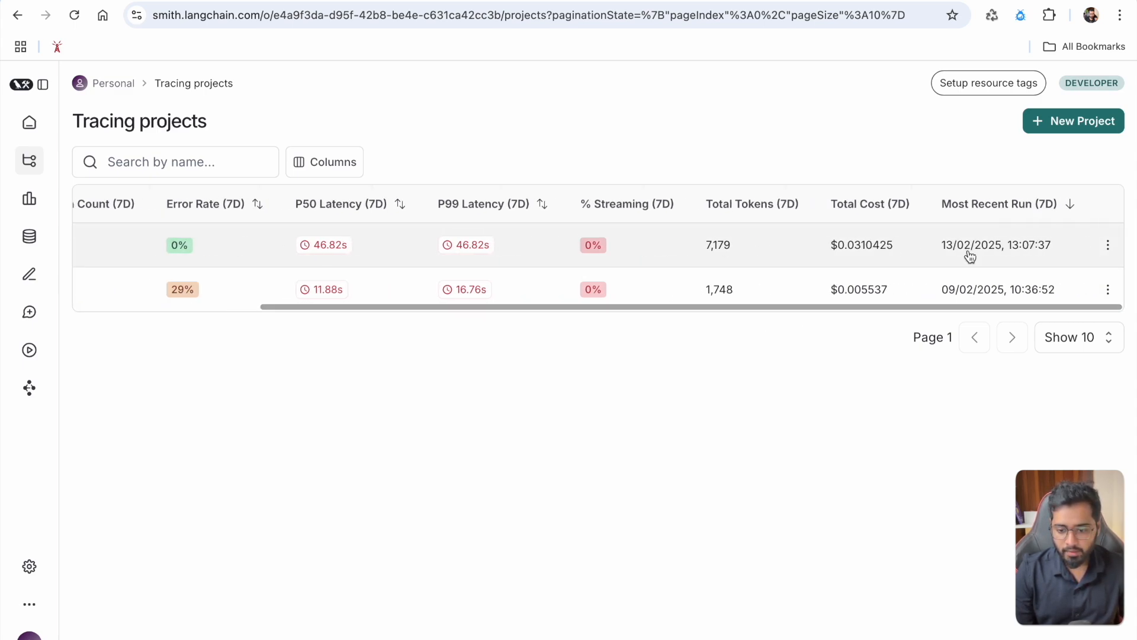
pyautogui.hscroll(-3)
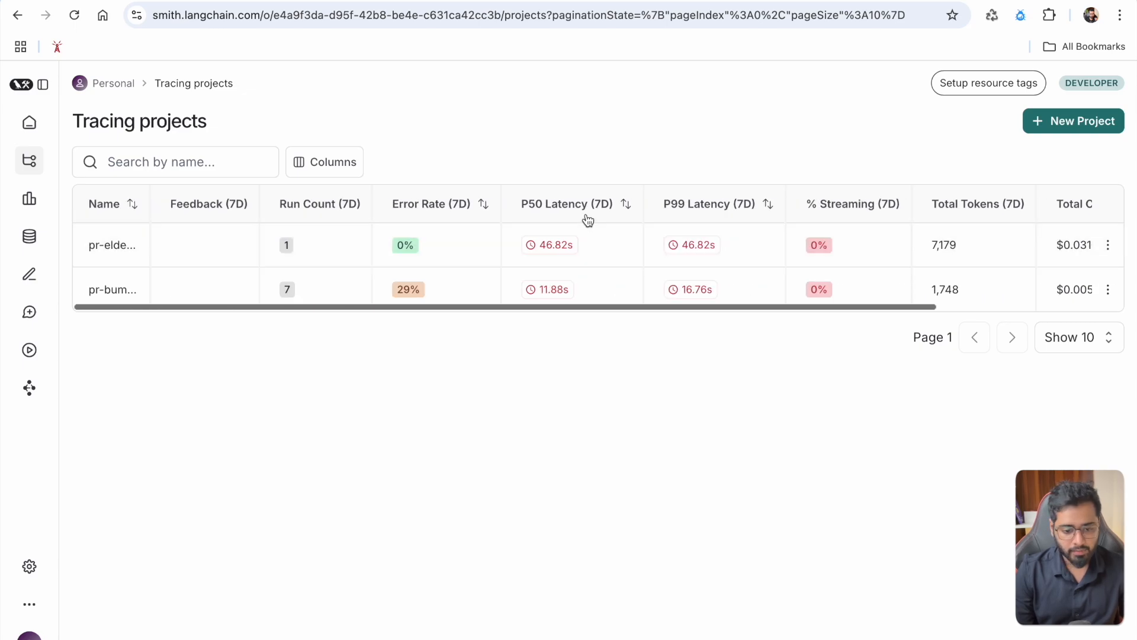
# Open the pr-elderly-excuse-27 project listing its single successful LangGraph run.
pyautogui.click(113, 244)
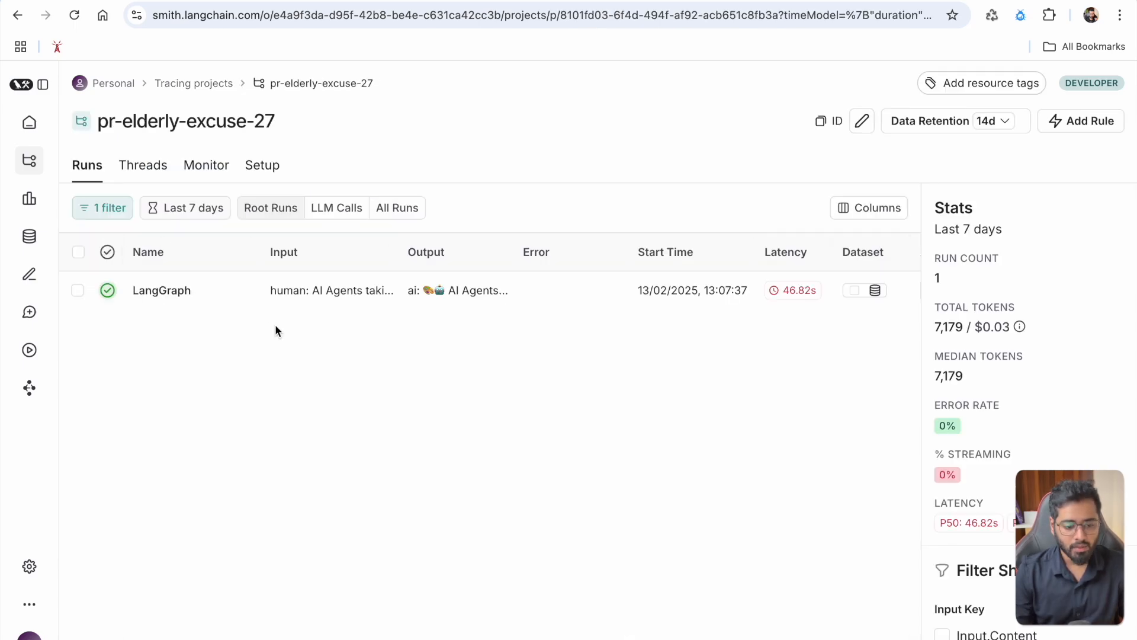
pyautogui.moveTo(143, 165)
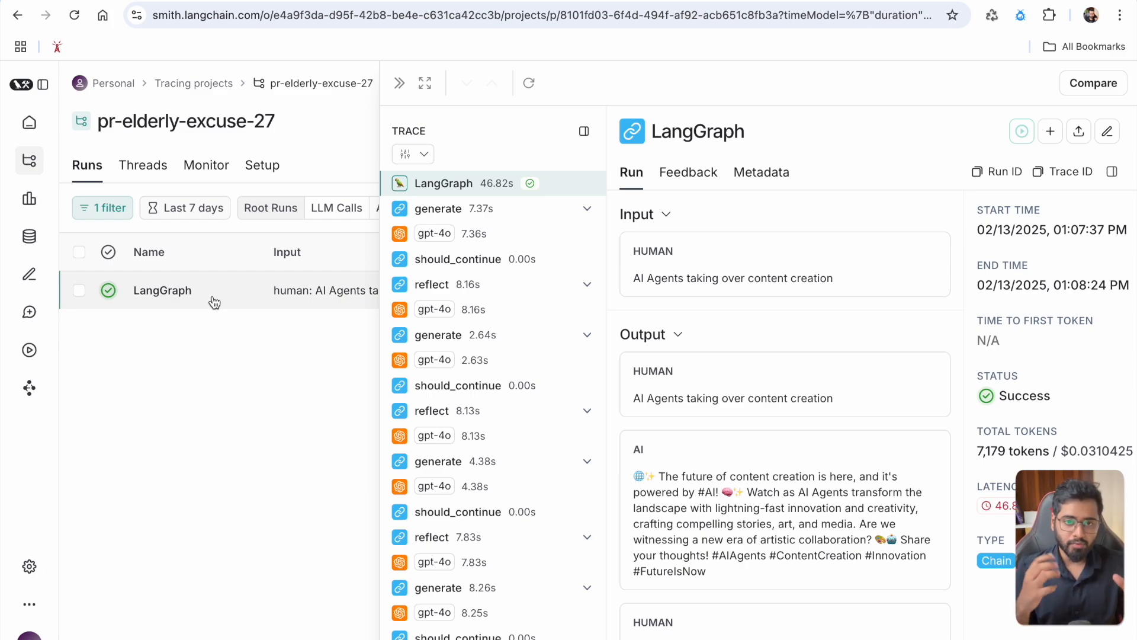
pyautogui.moveTo(252, 348)
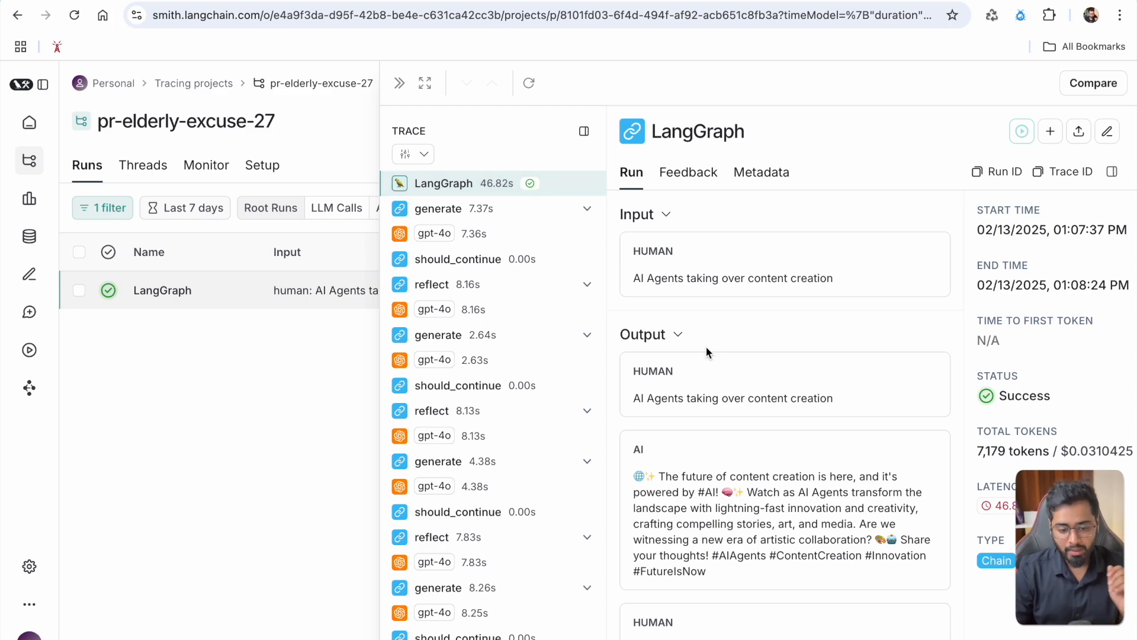
pyautogui.moveTo(467, 211)
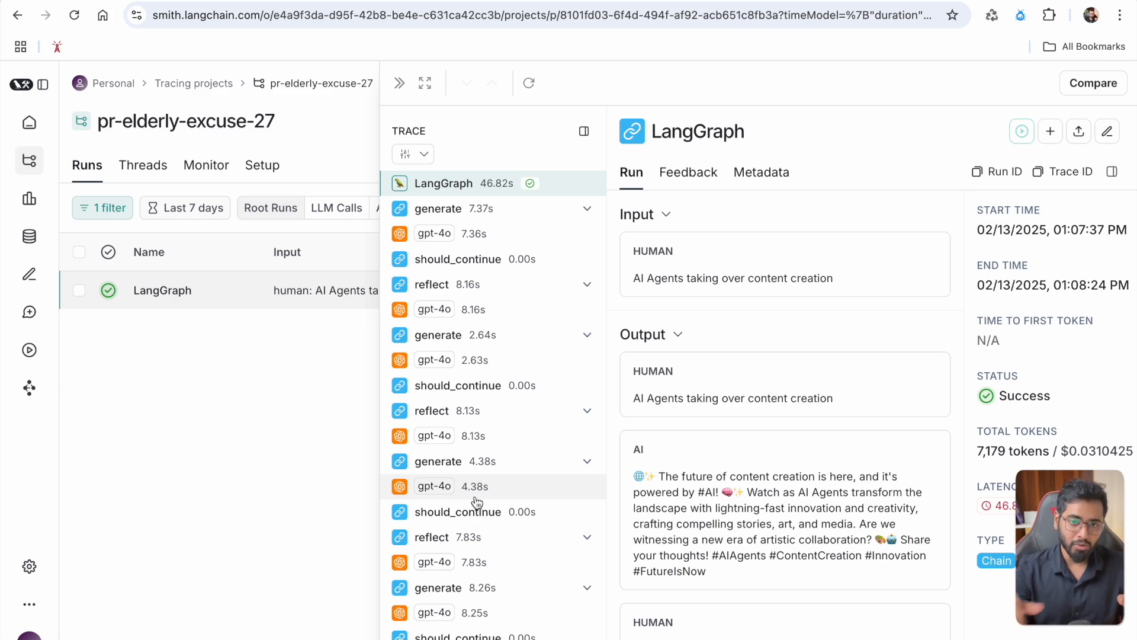
pyautogui.moveTo(581, 472)
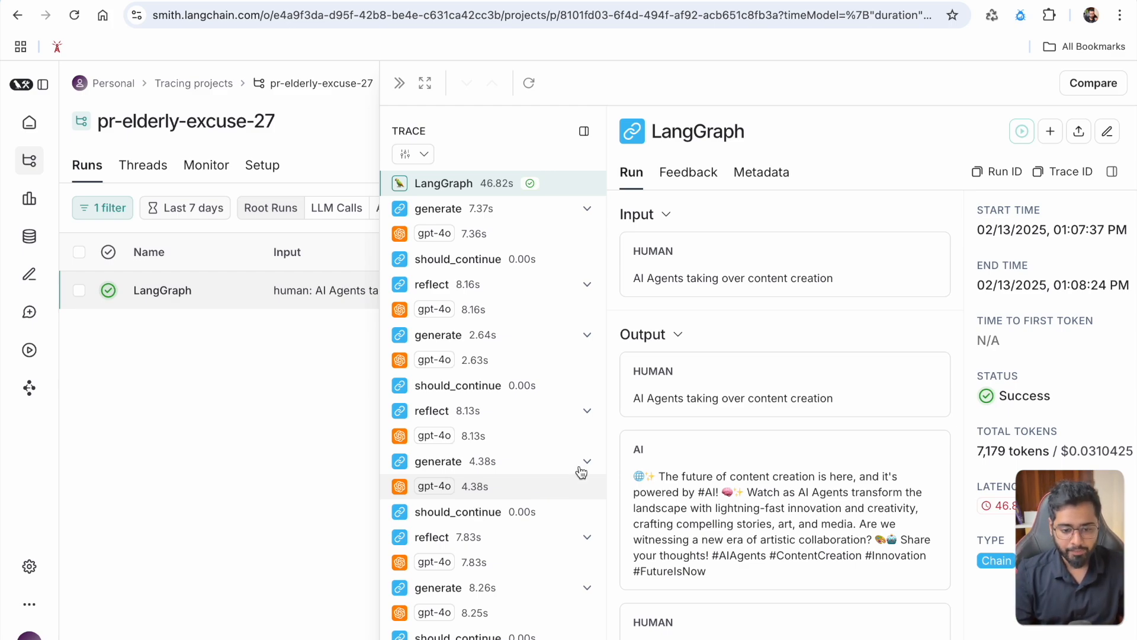
pyautogui.moveTo(739, 422)
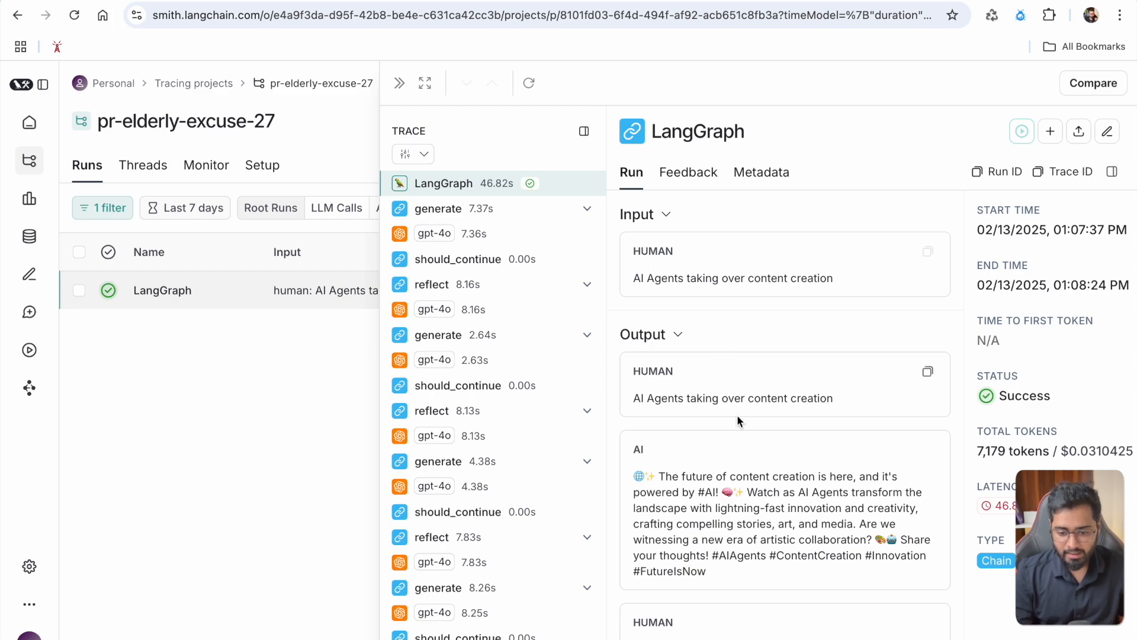
pyautogui.moveTo(650, 277)
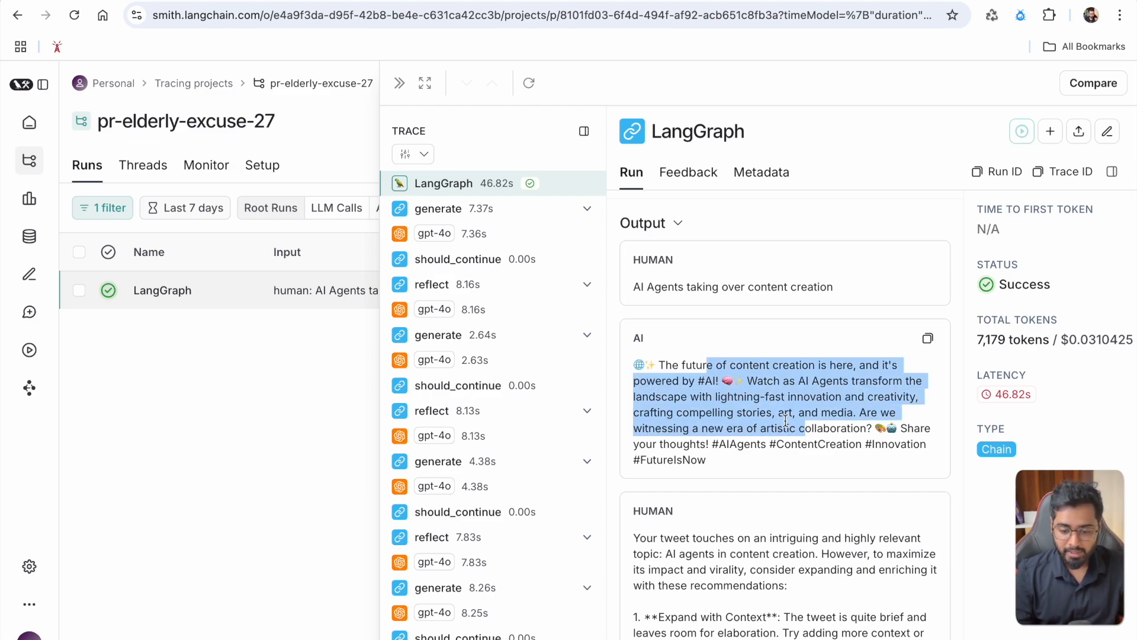
# Review the trace's alternating generate, reflect and should_continue steps.
pyautogui.scroll(-3)
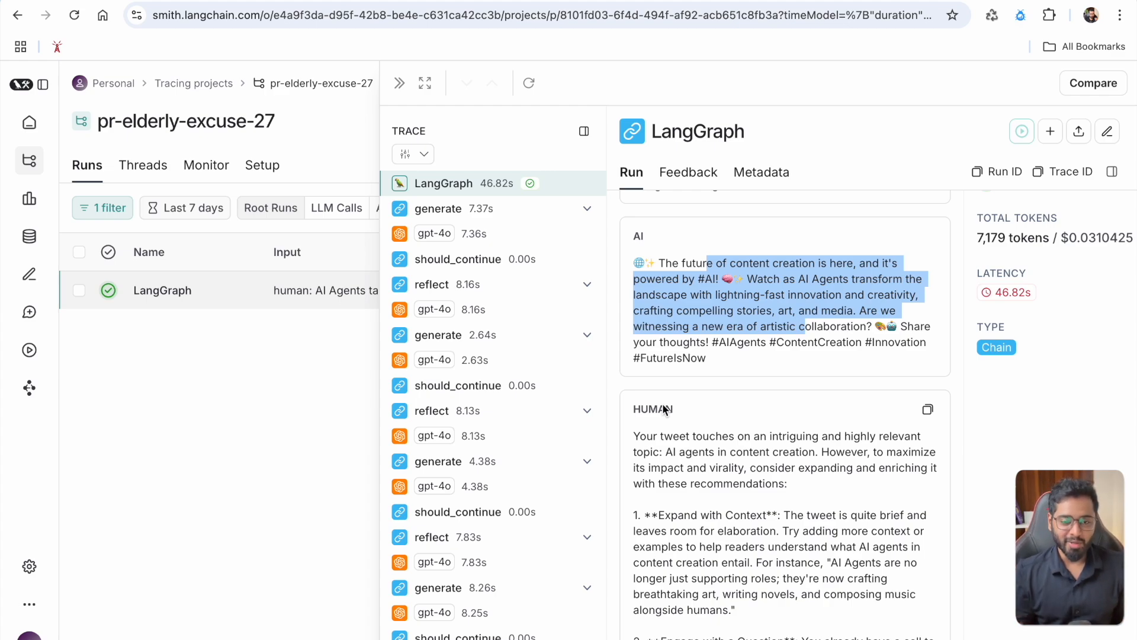
pyautogui.scroll(-3)
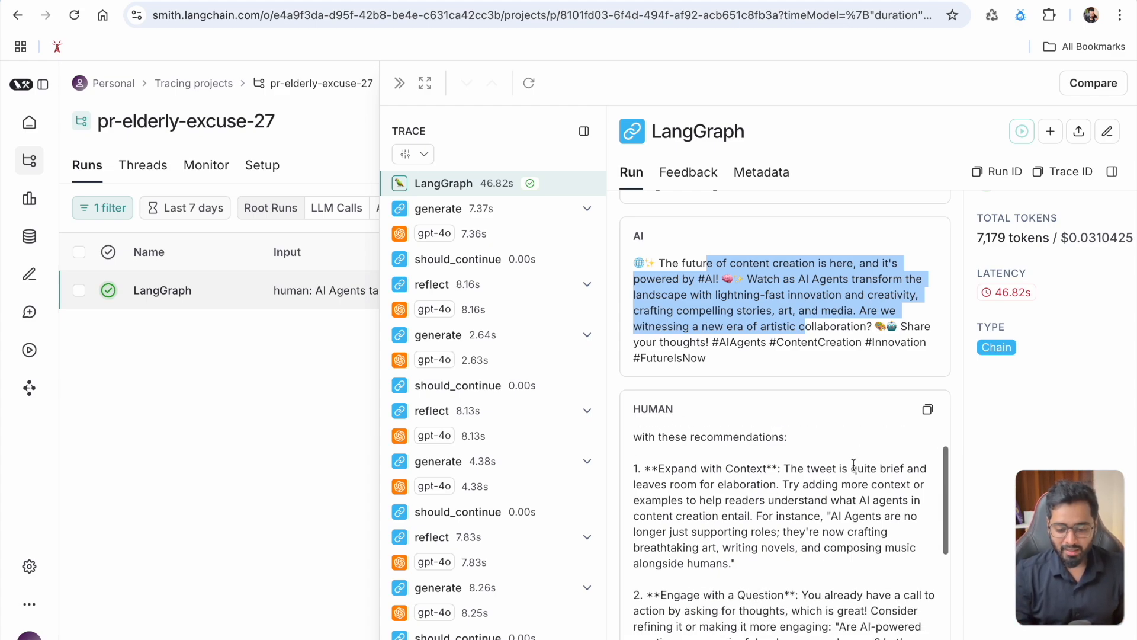
pyautogui.scroll(-3)
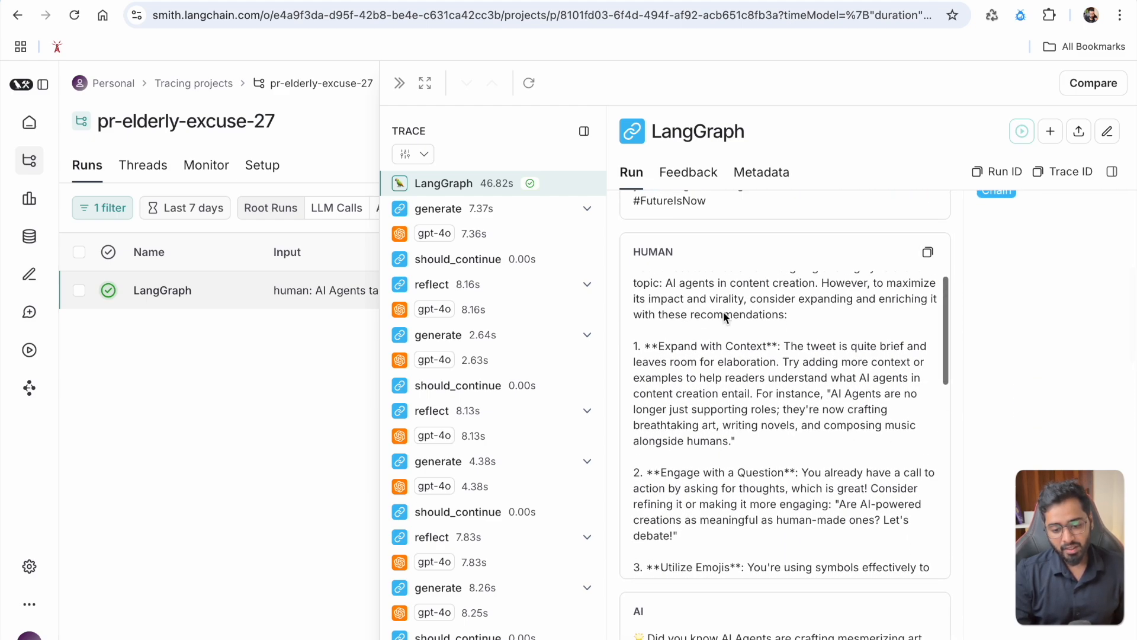
pyautogui.scroll(3)
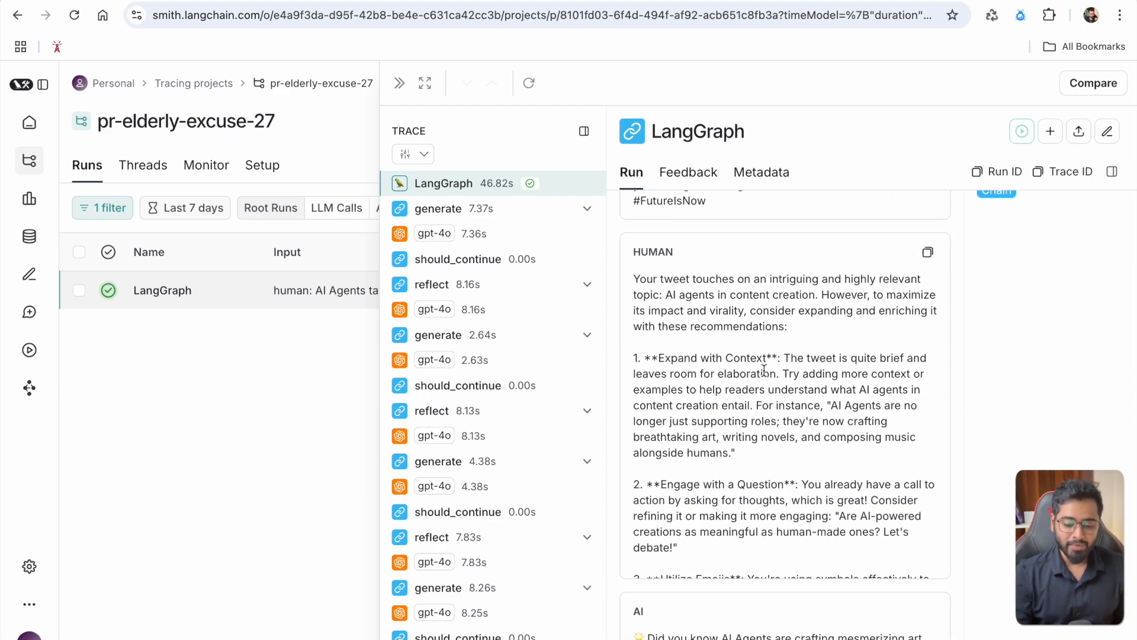
pyautogui.scroll(3)
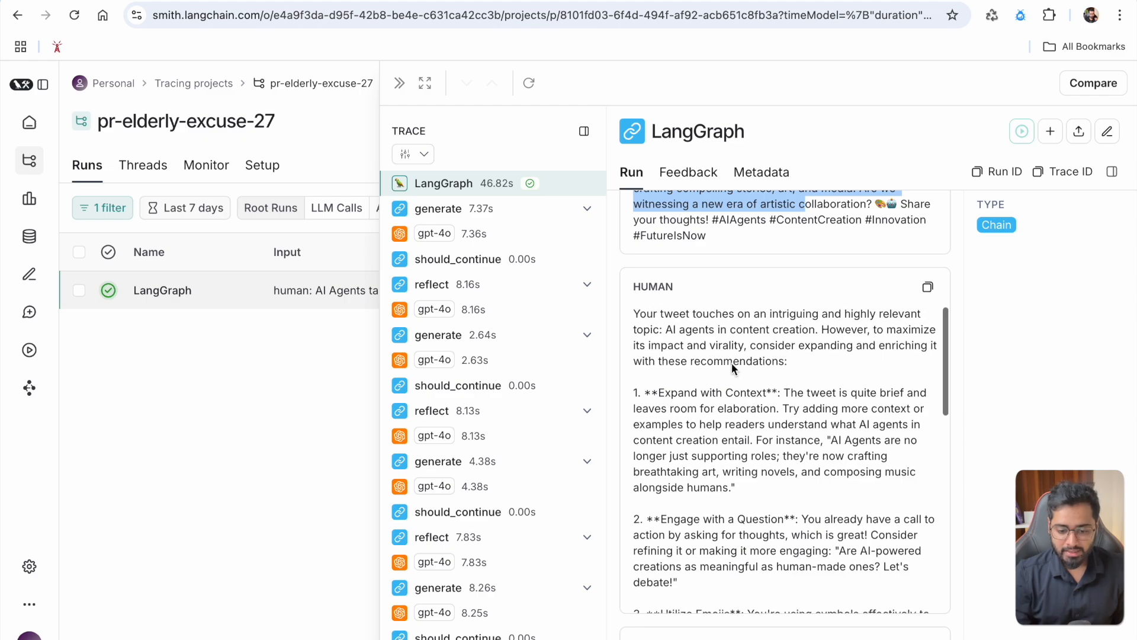
pyautogui.moveTo(722, 324)
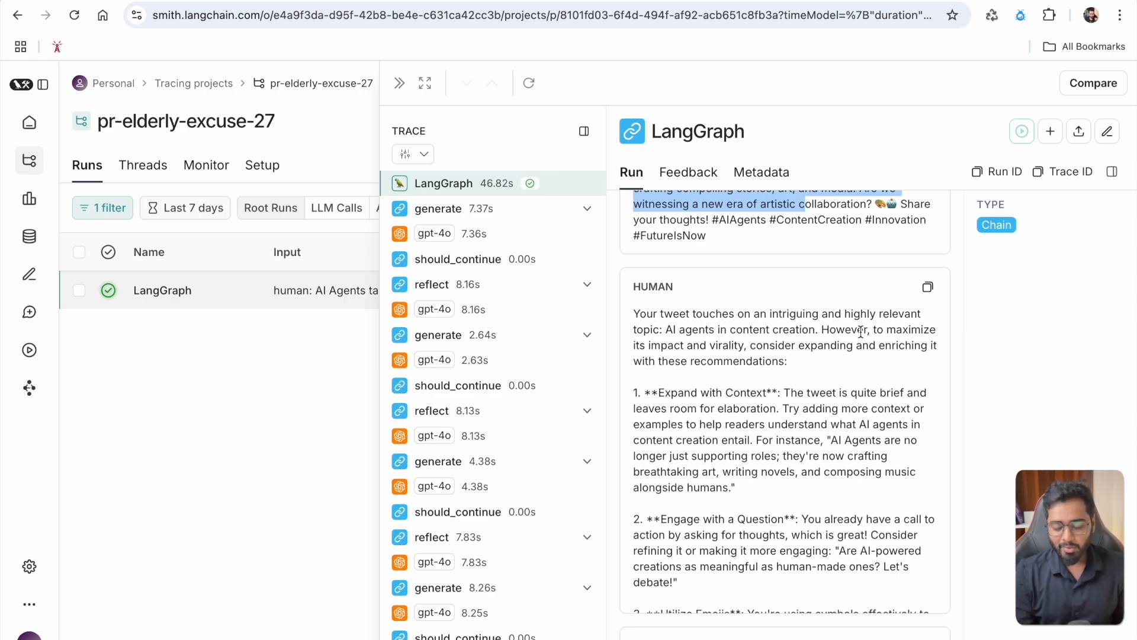
pyautogui.moveTo(764, 350)
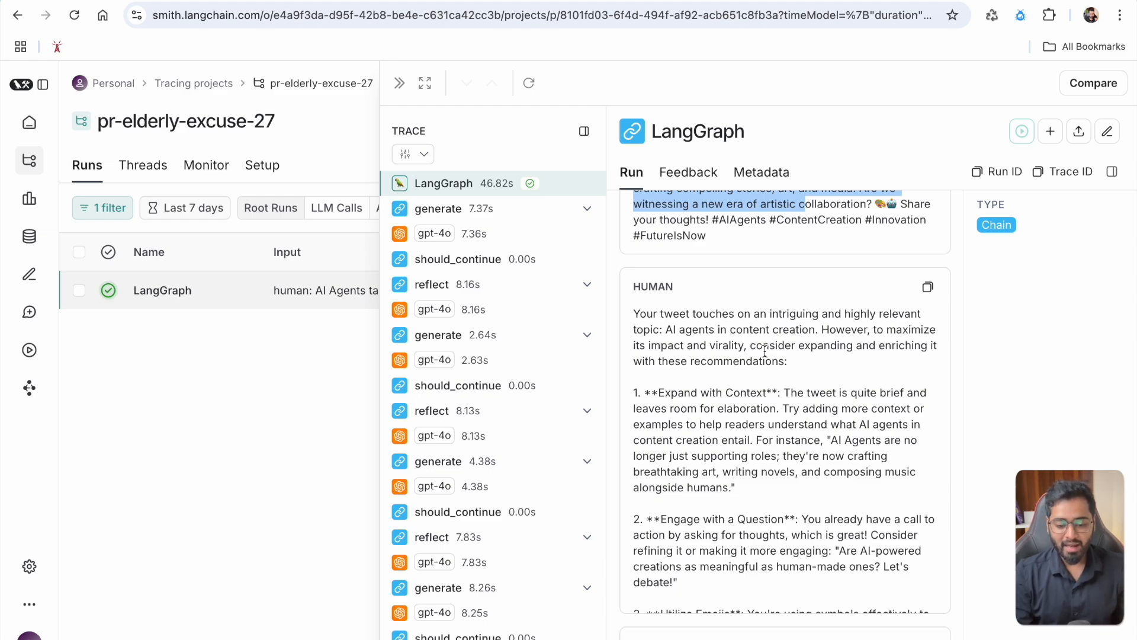
# Read through the Output section's critique and the refined final tweet.
pyautogui.scroll(-3)
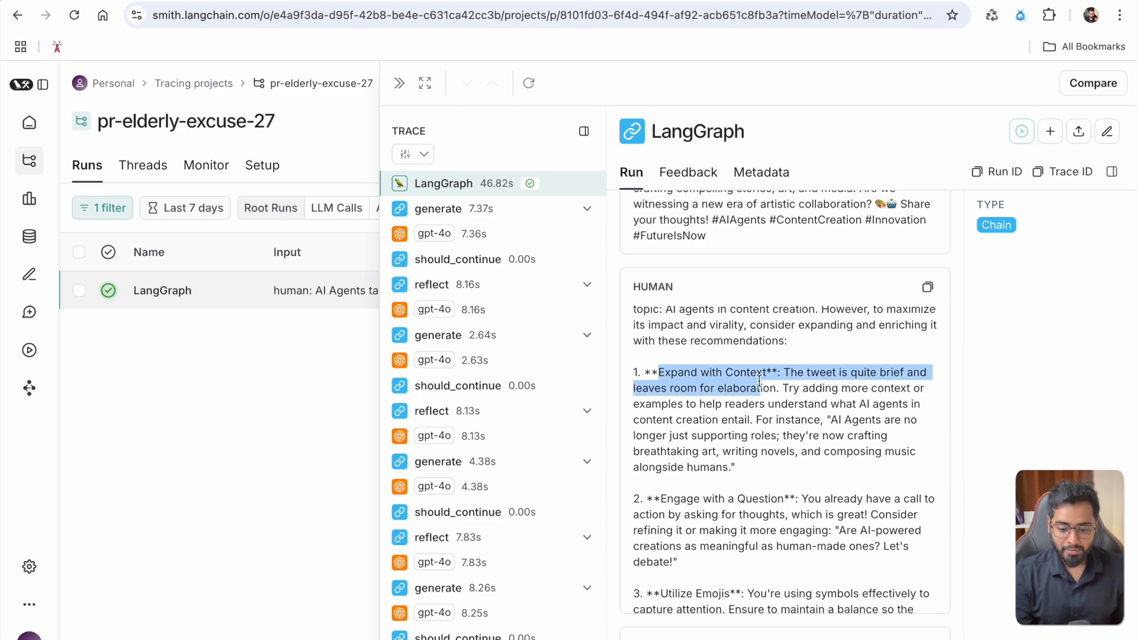
pyautogui.scroll(-3)
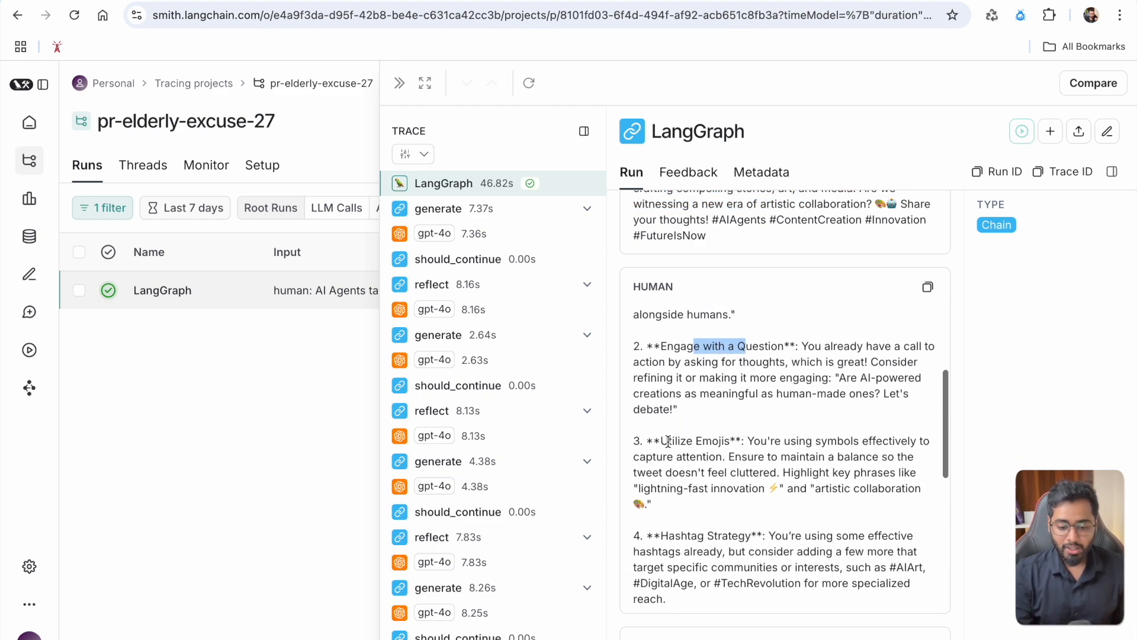
pyautogui.scroll(-3)
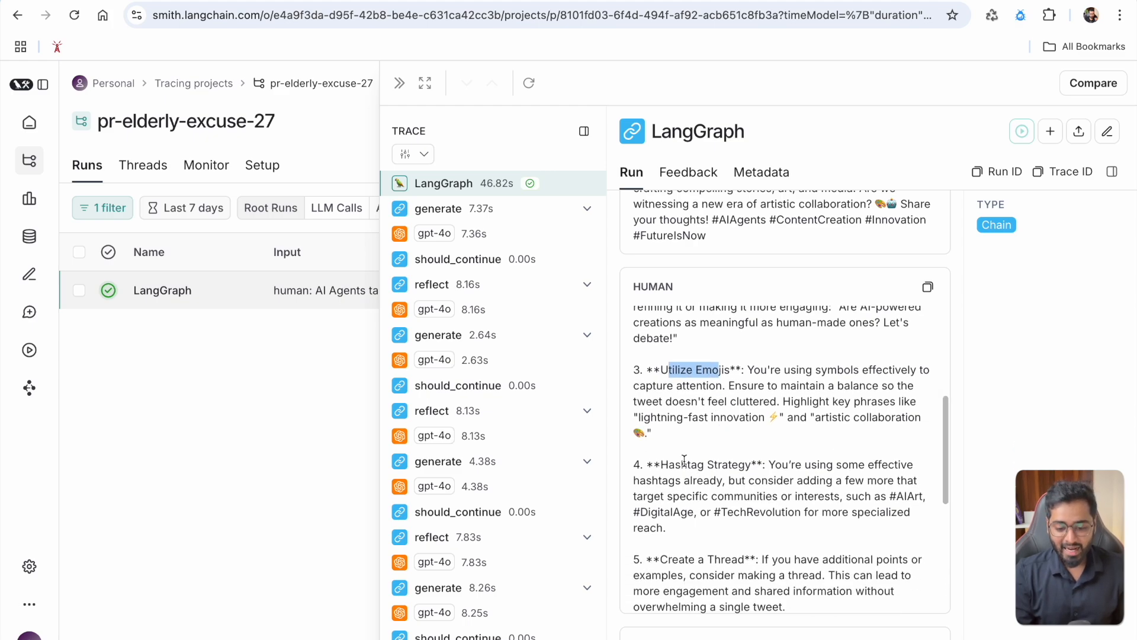
pyautogui.scroll(-3)
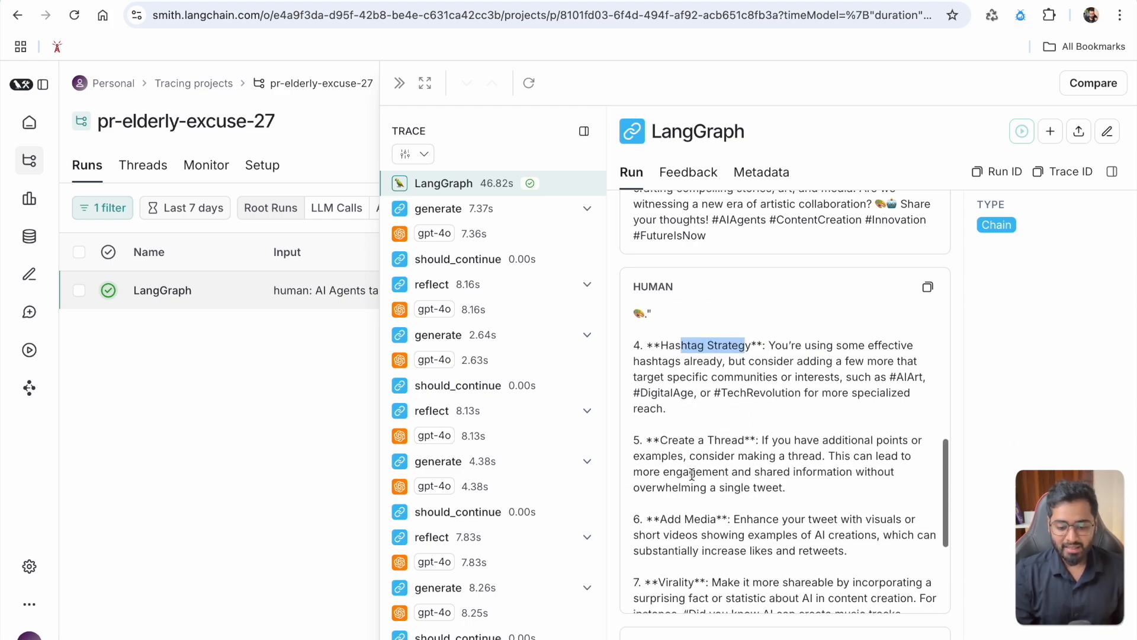
pyautogui.scroll(-3)
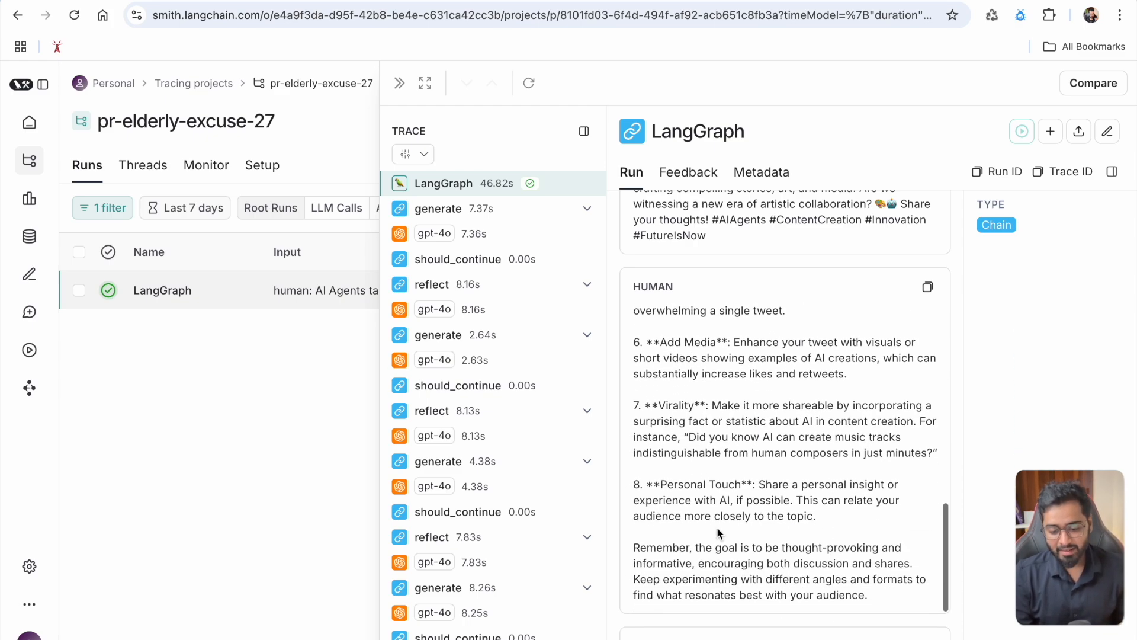
pyautogui.scroll(-3)
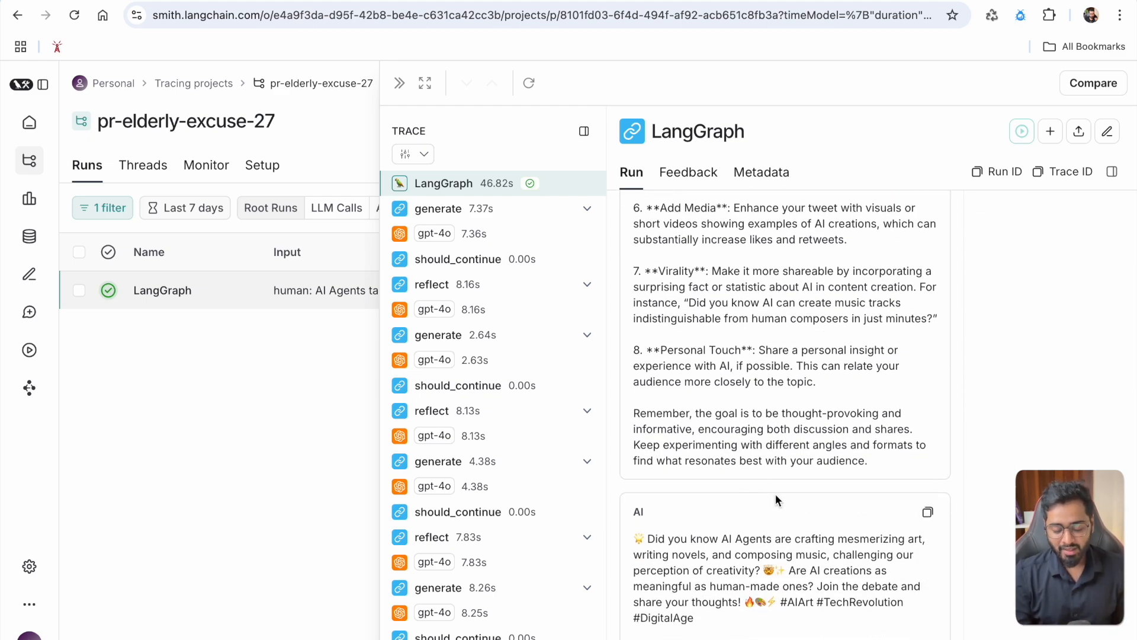
pyautogui.scroll(-3)
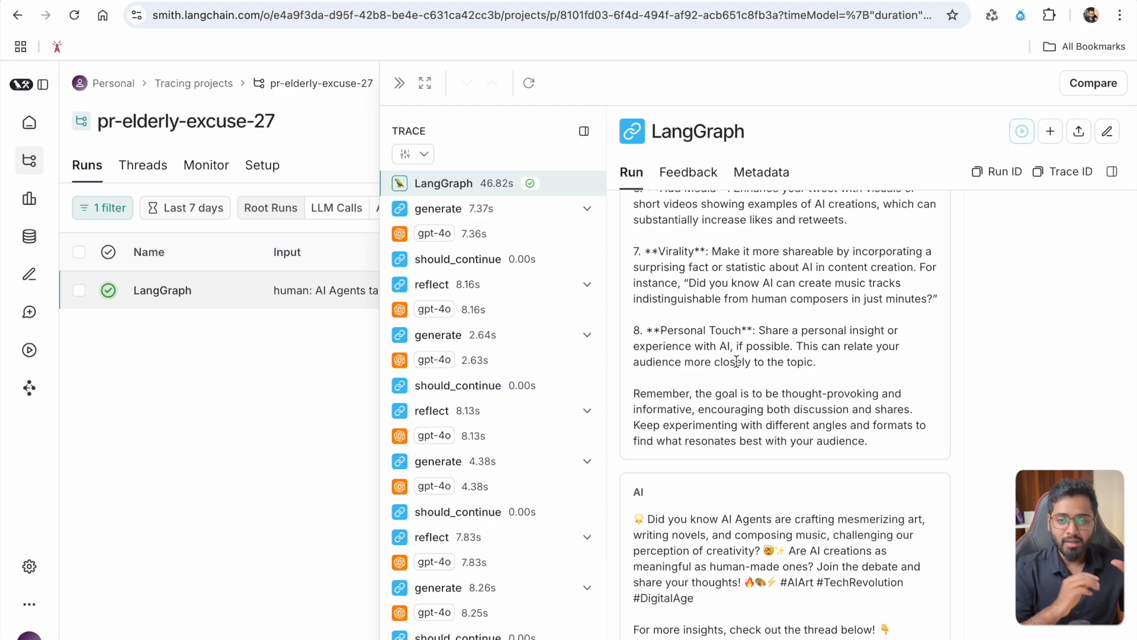
pyautogui.scroll(-3)
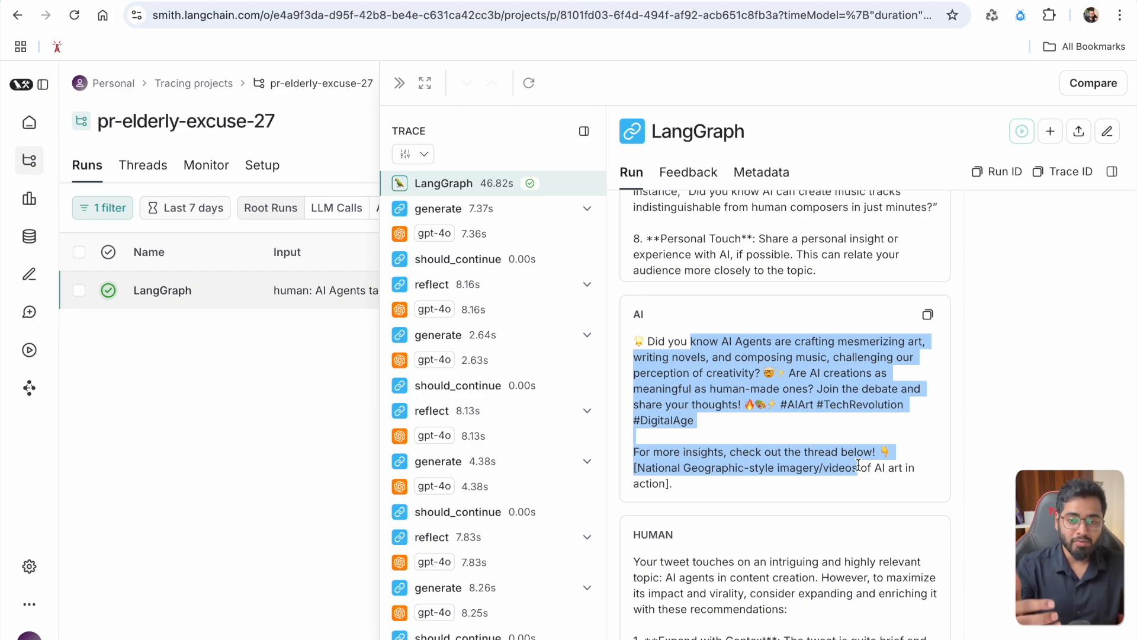
pyautogui.click(969, 457)
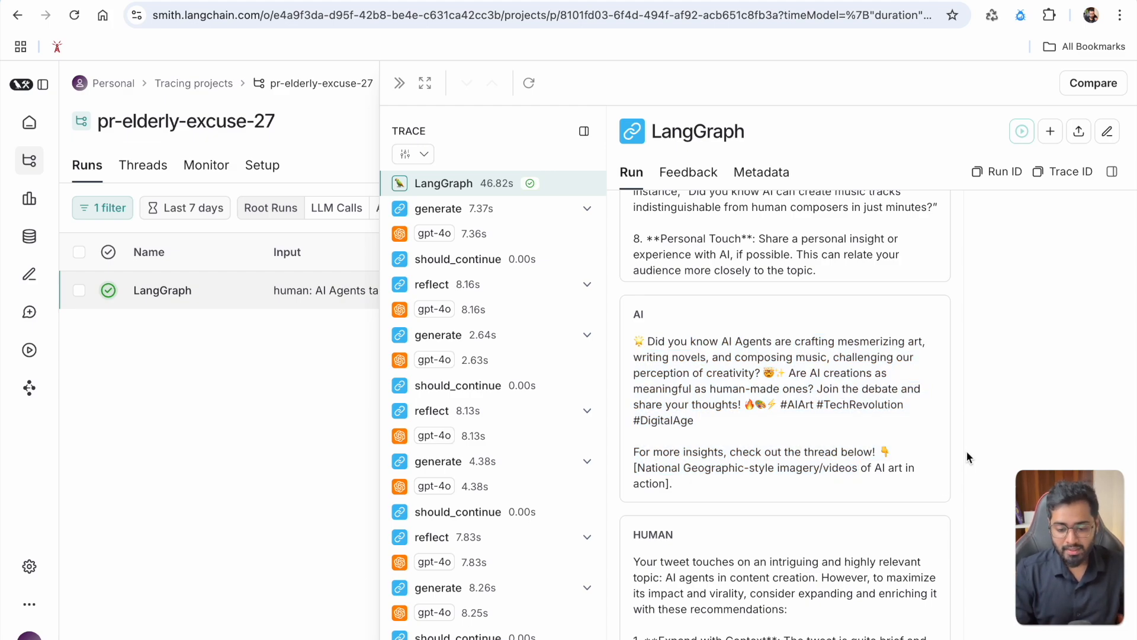
pyautogui.scroll(-3)
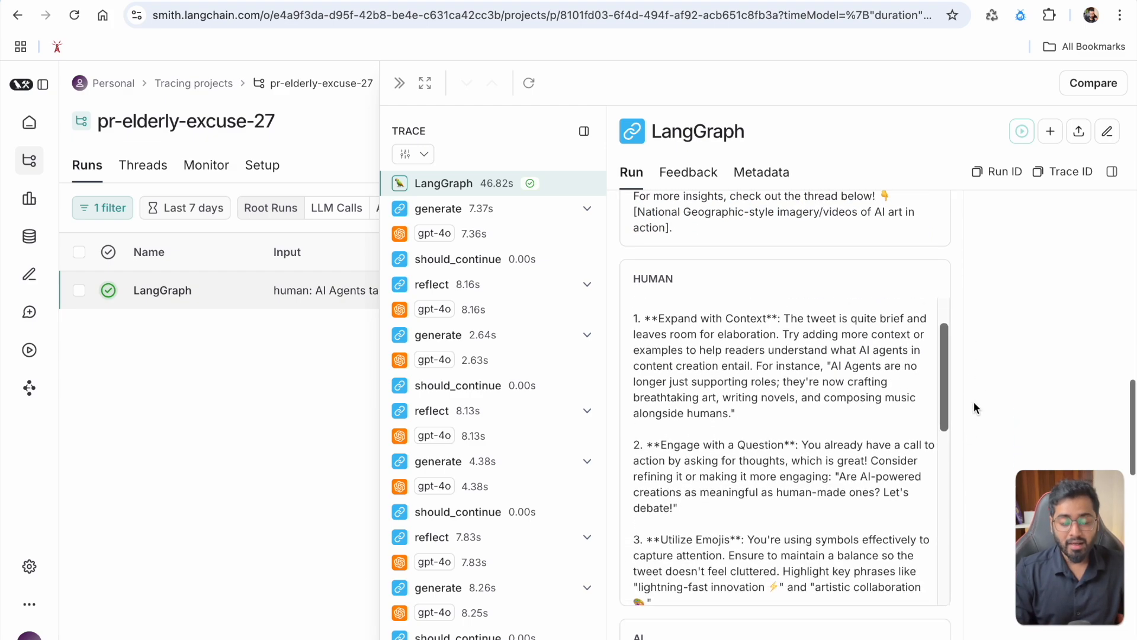
pyautogui.scroll(3)
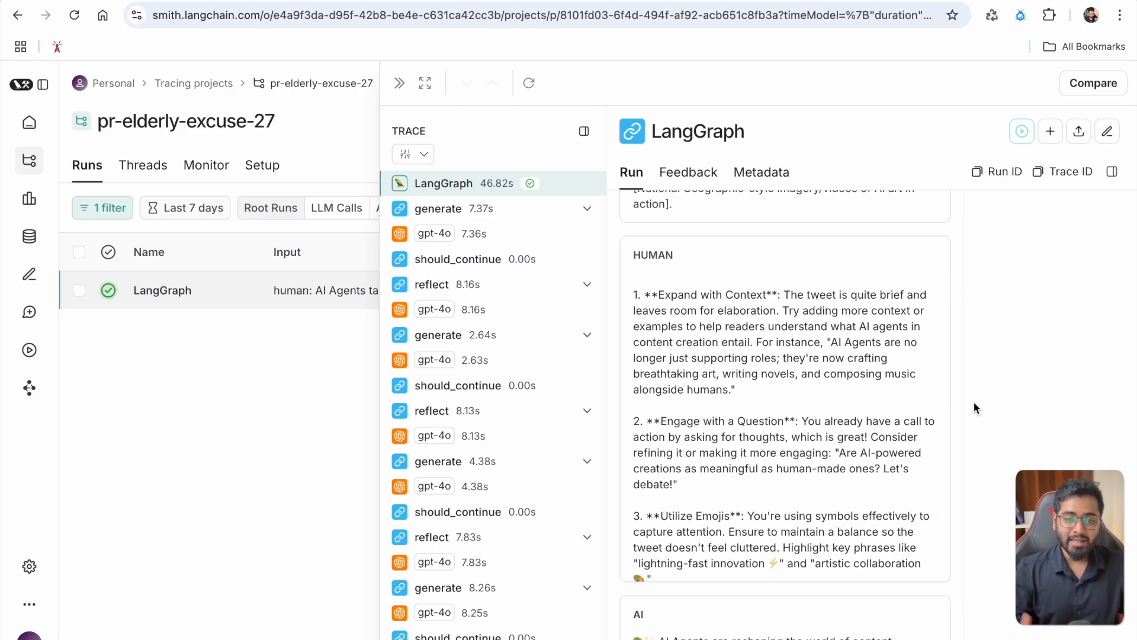
pyautogui.scroll(-3)
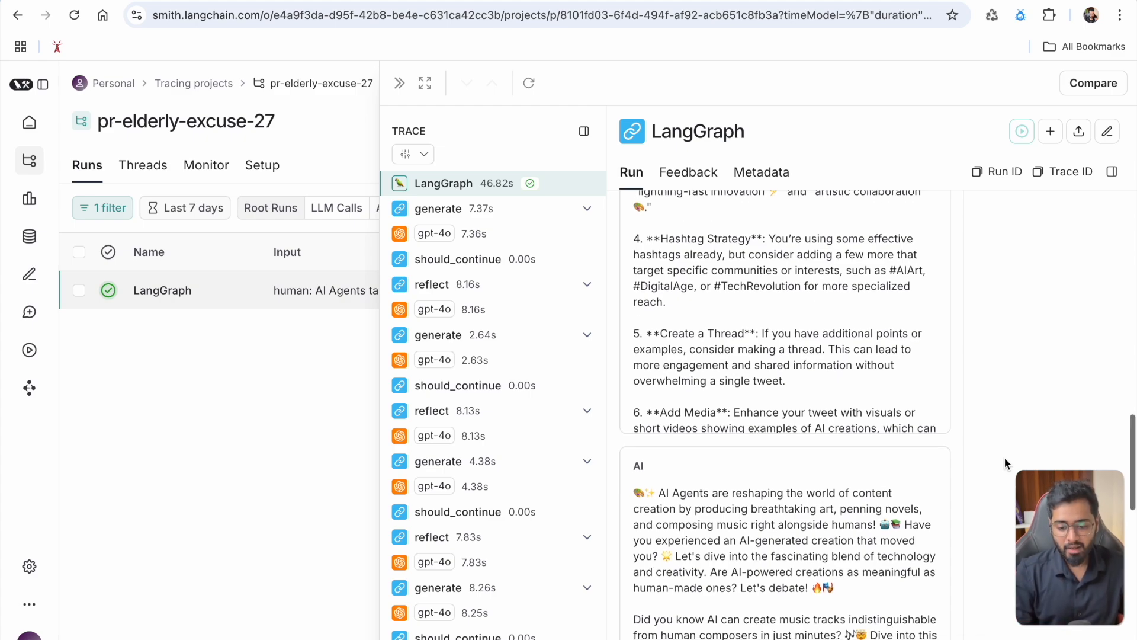
pyautogui.scroll(-3)
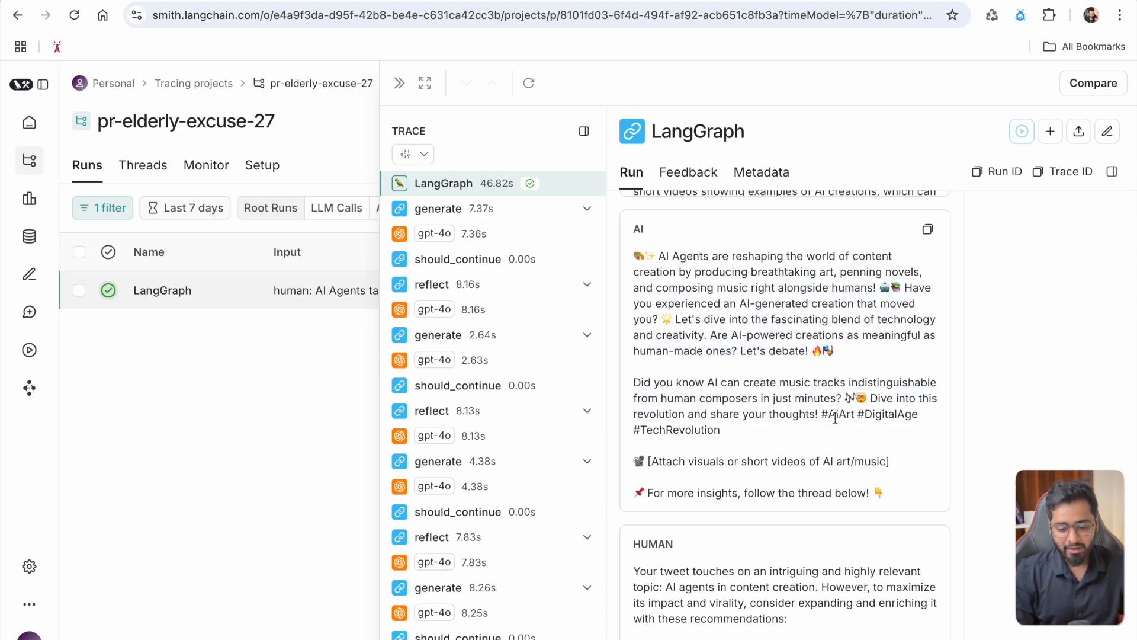
pyautogui.scroll(-3)
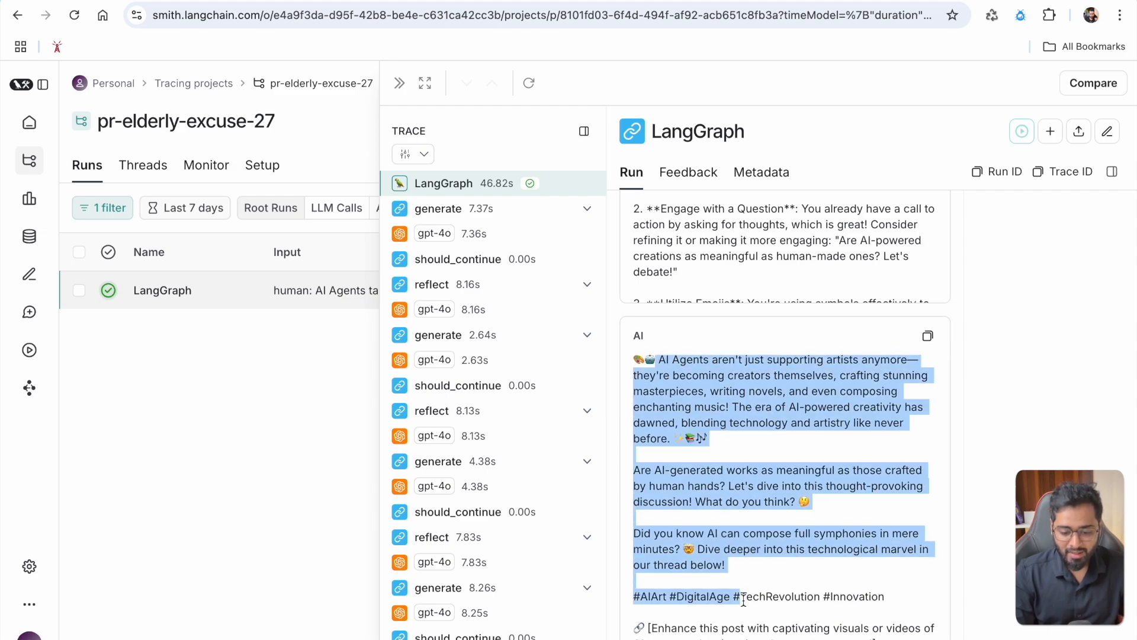
pyautogui.click(855, 608)
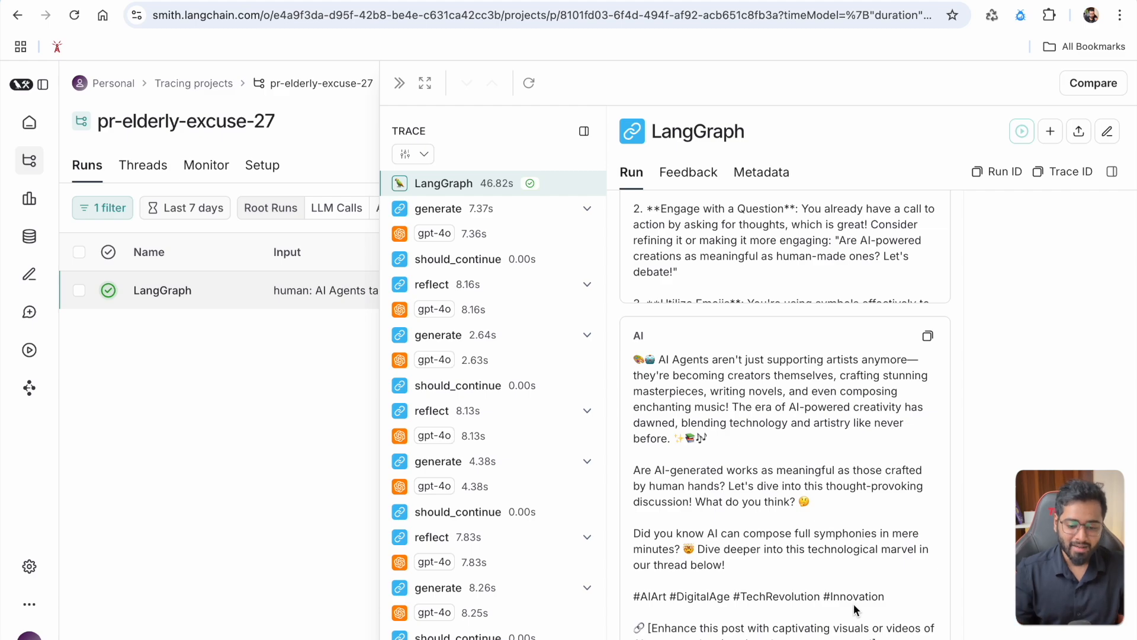
pyautogui.moveTo(800, 530)
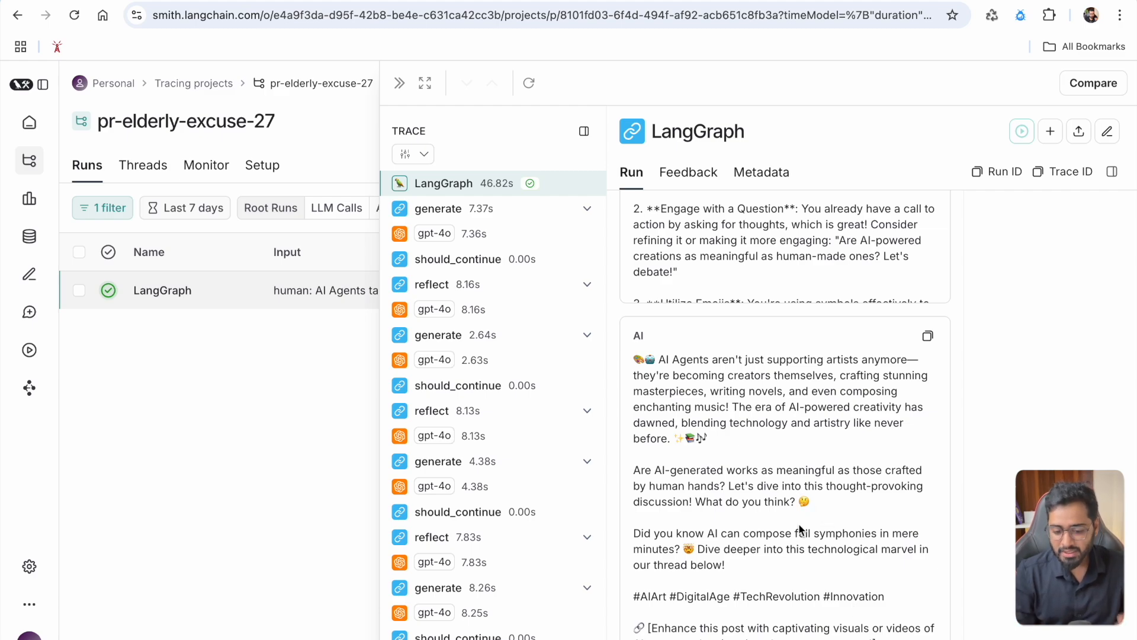
pyautogui.moveTo(739, 461)
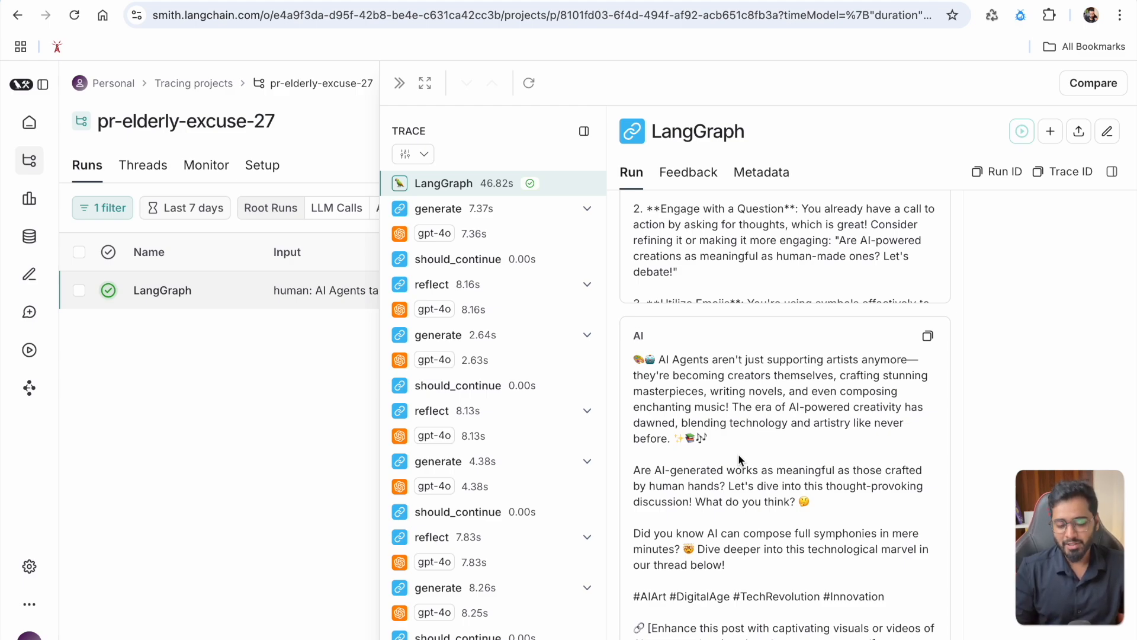
pyautogui.moveTo(738, 437)
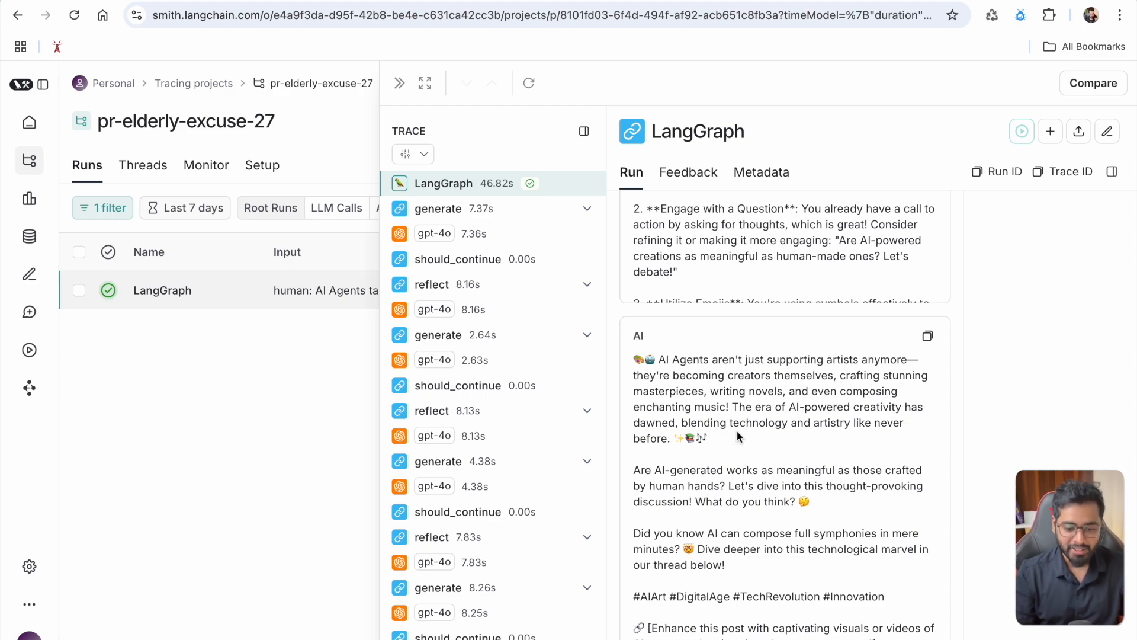
pyautogui.moveTo(455, 208)
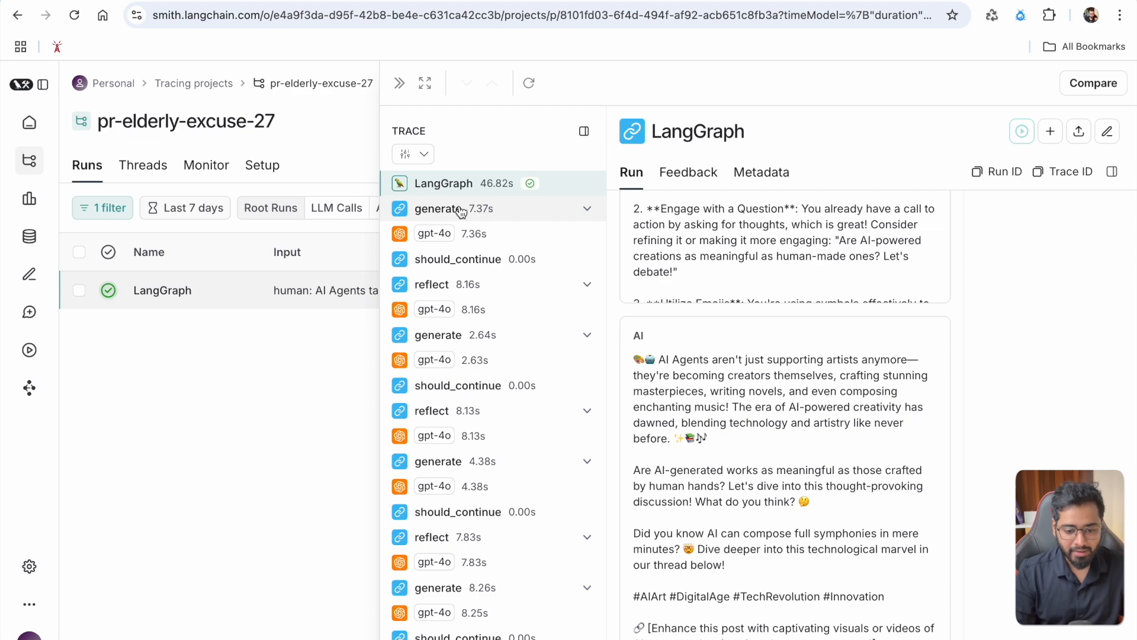
# View the first generate step's output with the initial draft tweet.
pyautogui.click(438, 209)
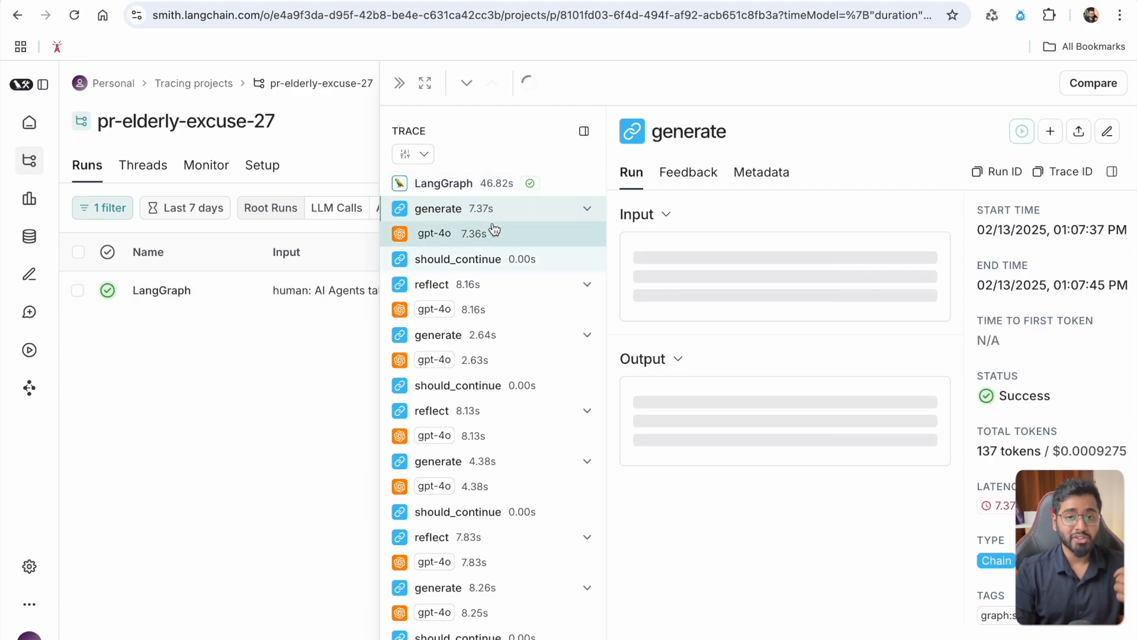
pyautogui.click(438, 208)
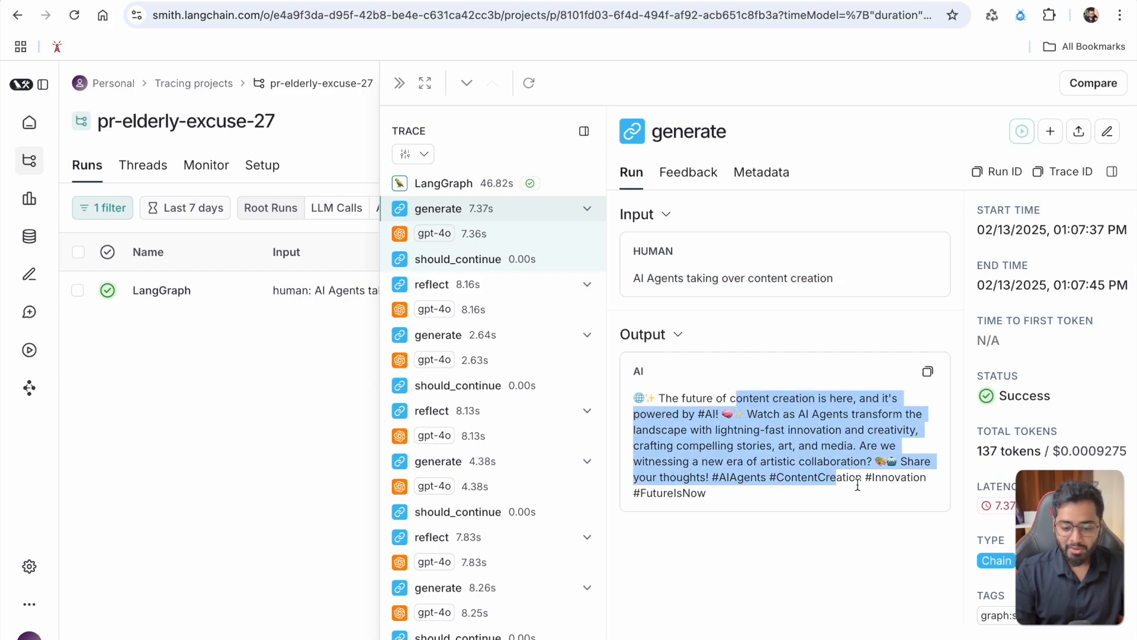
pyautogui.click(868, 483)
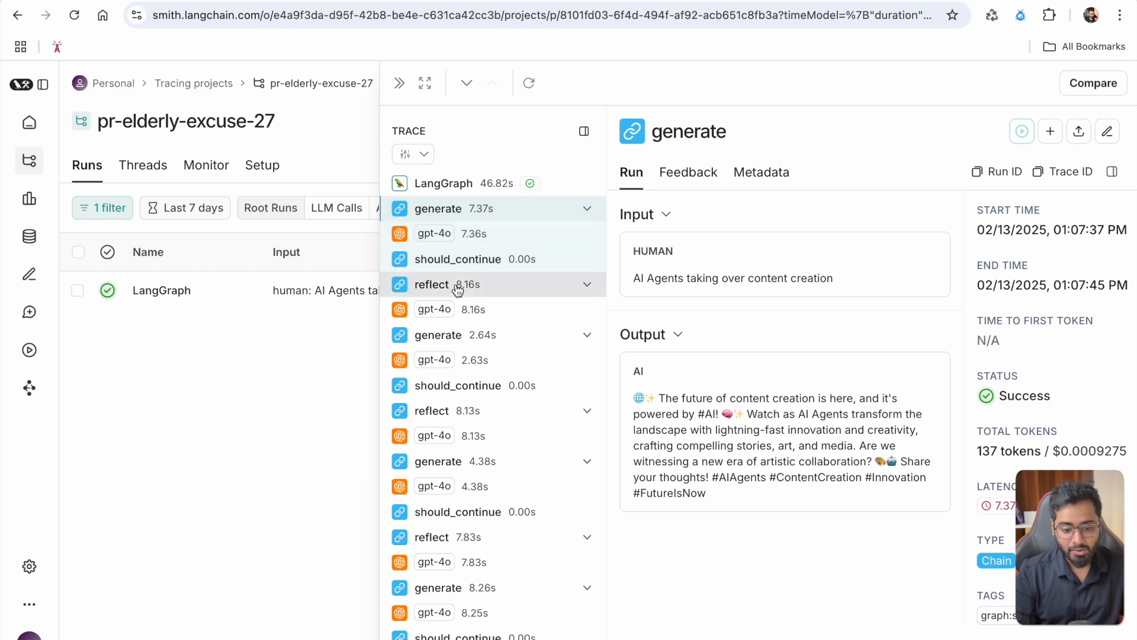
# View the first reflect step's critique and improvement recommendations.
pyautogui.click(432, 284)
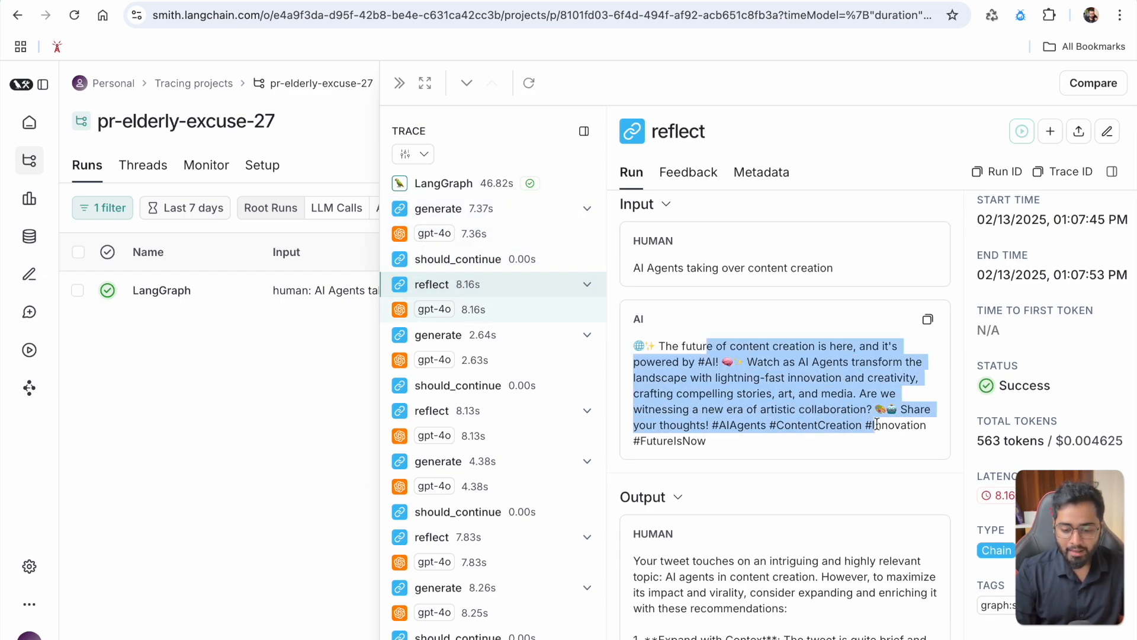
pyautogui.scroll(-3)
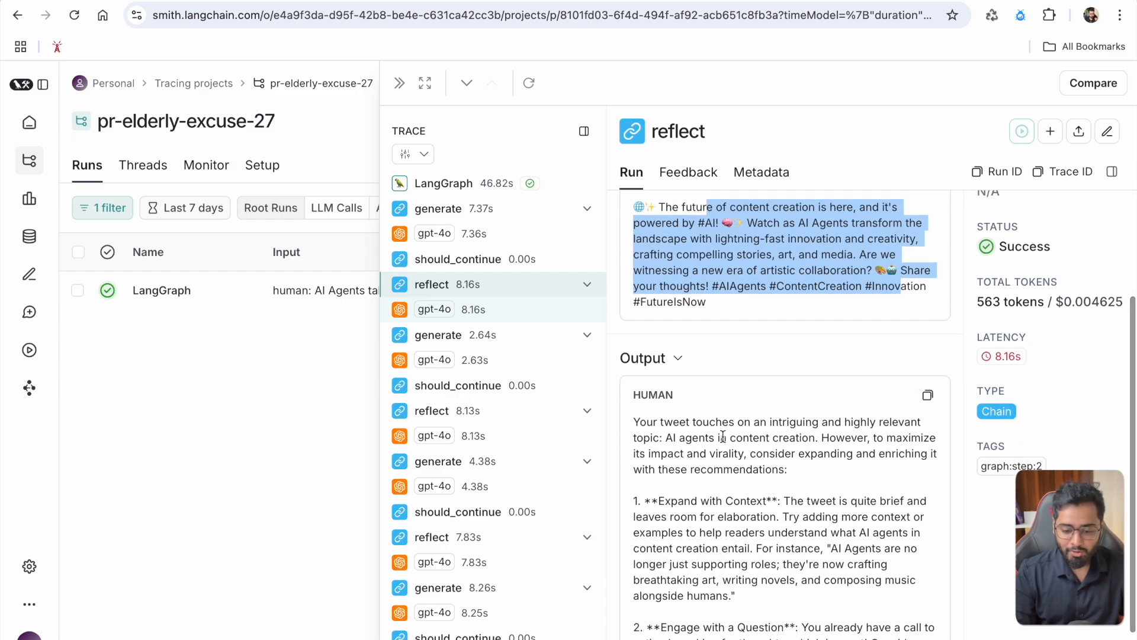
pyautogui.scroll(-3)
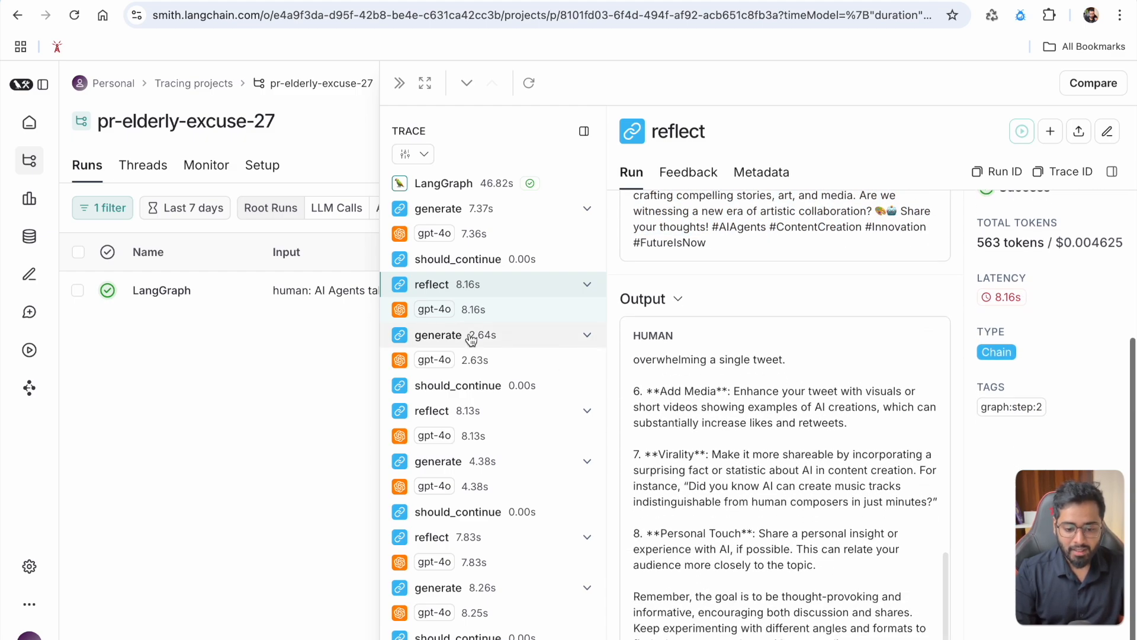
# View the second generate step's revised tweet, then return to the LangGraph root run.
pyautogui.click(438, 334)
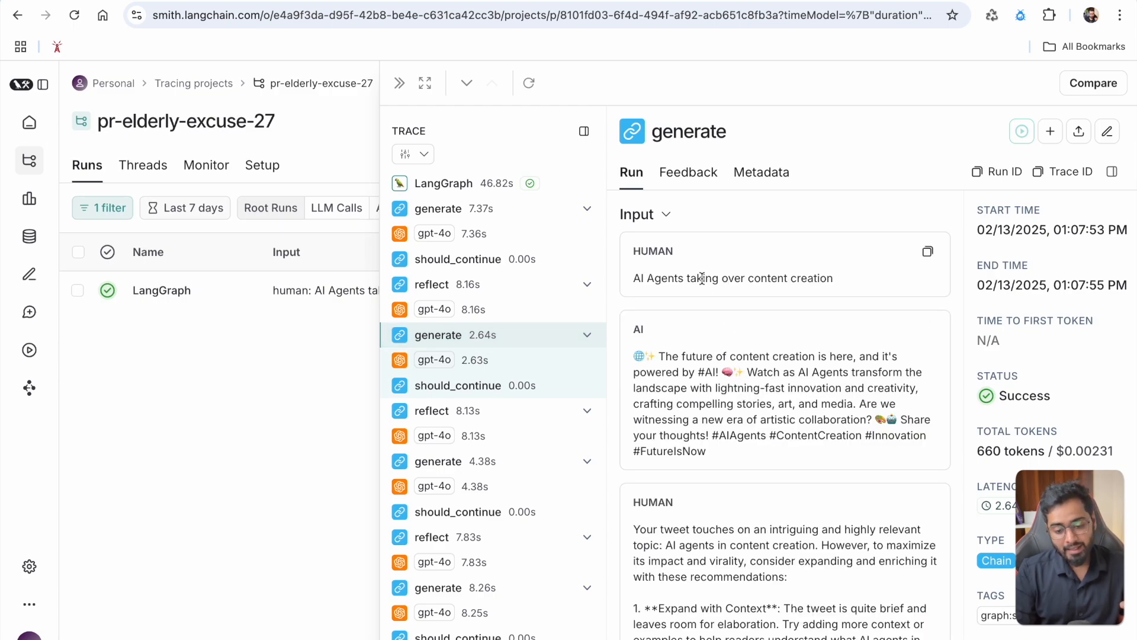
pyautogui.scroll(-3)
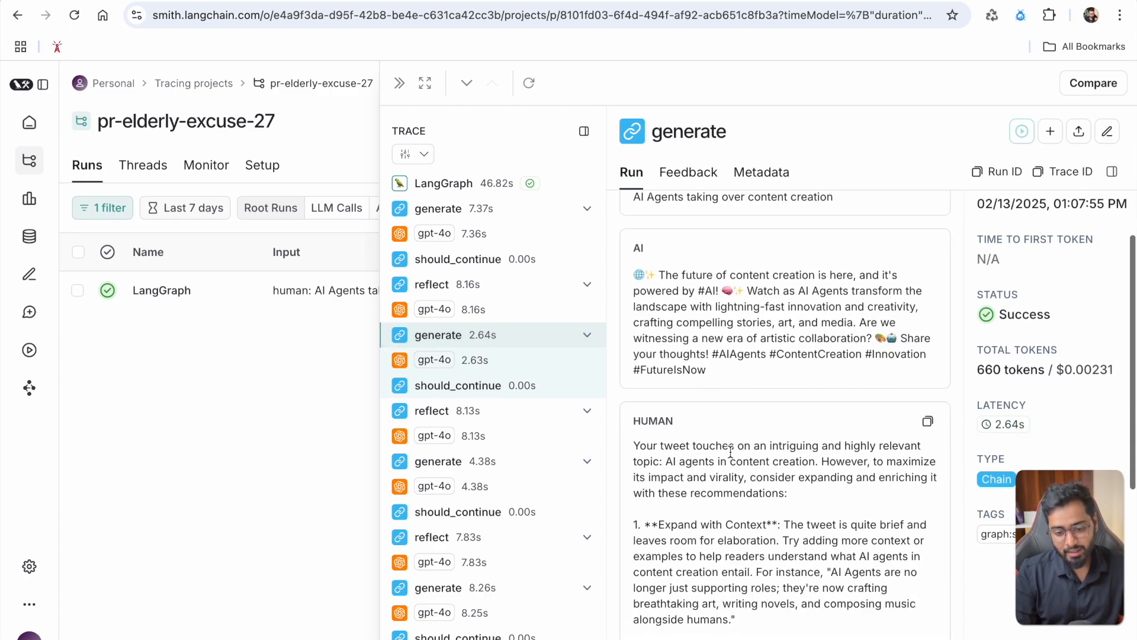
pyautogui.scroll(-3)
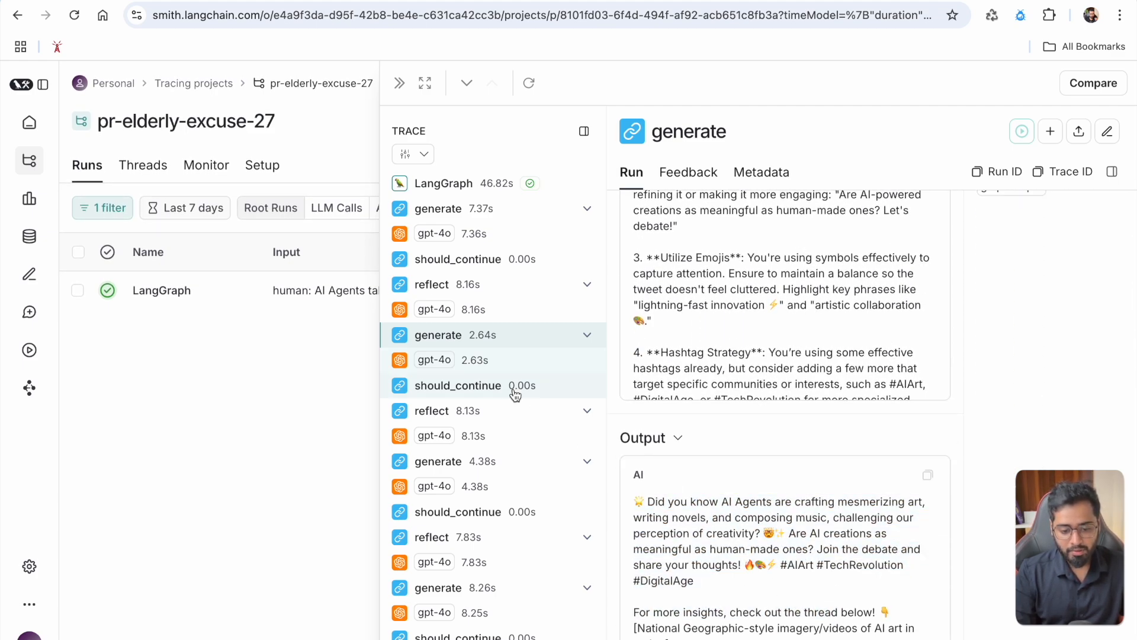
pyautogui.moveTo(513, 576)
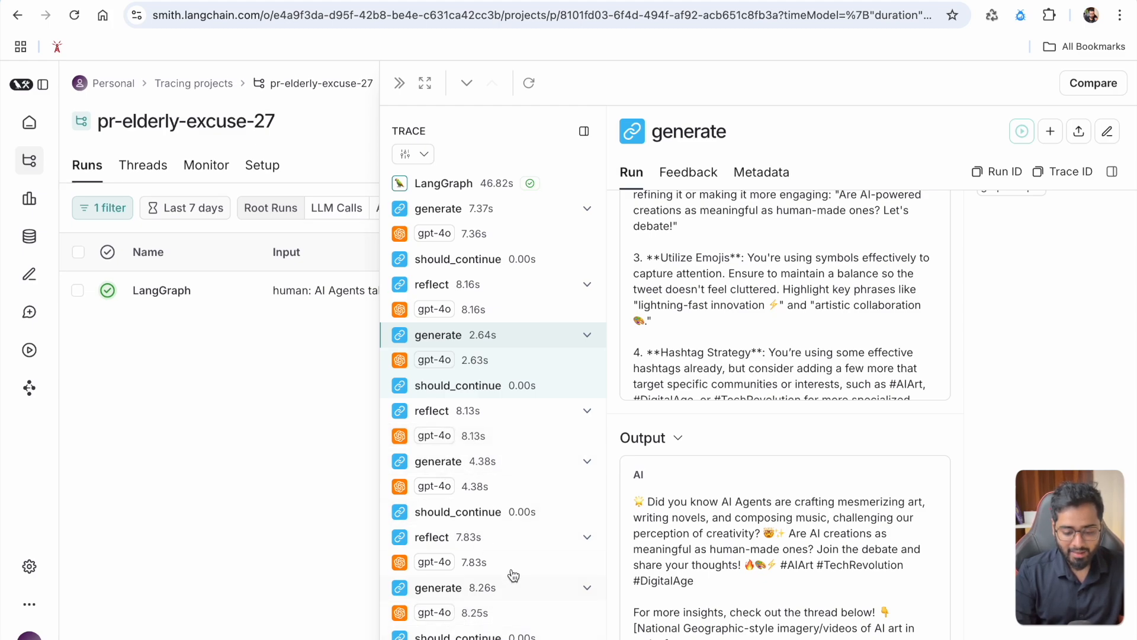
pyautogui.click(443, 182)
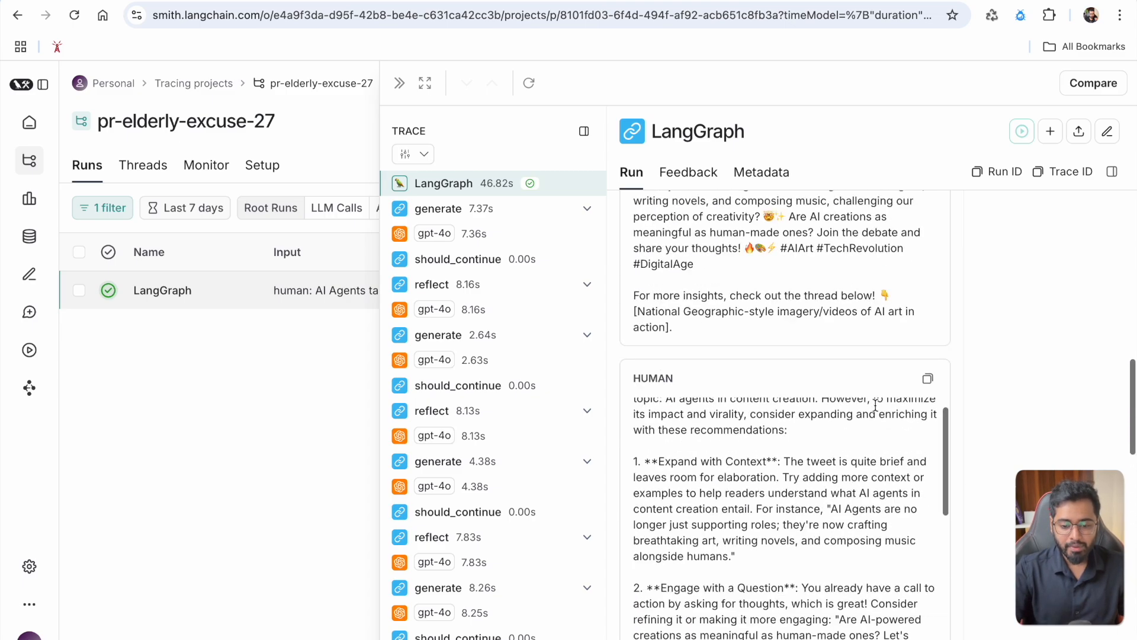
# Bring the final AI-revised tweet about AI Agents creating art into view.
pyautogui.scroll(-3)
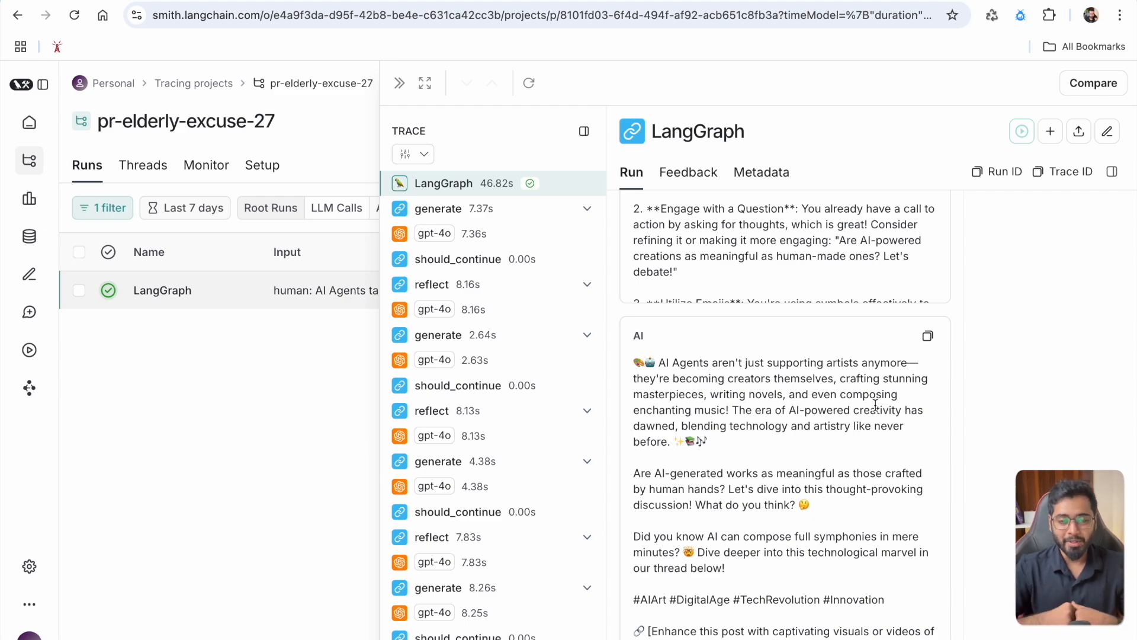
pyautogui.moveTo(940, 207)
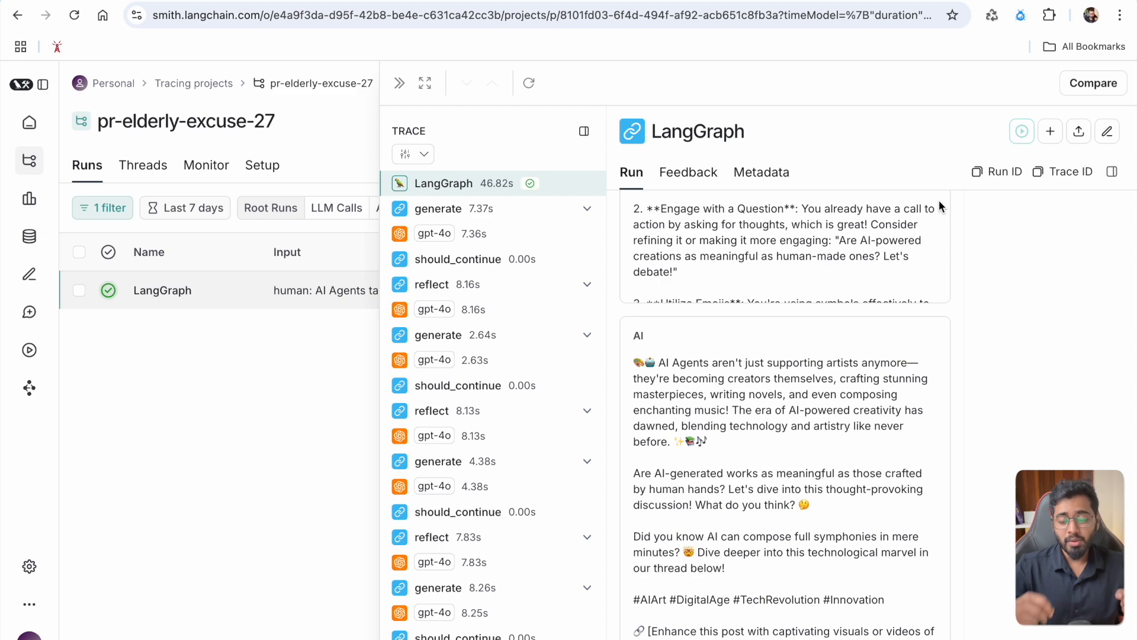